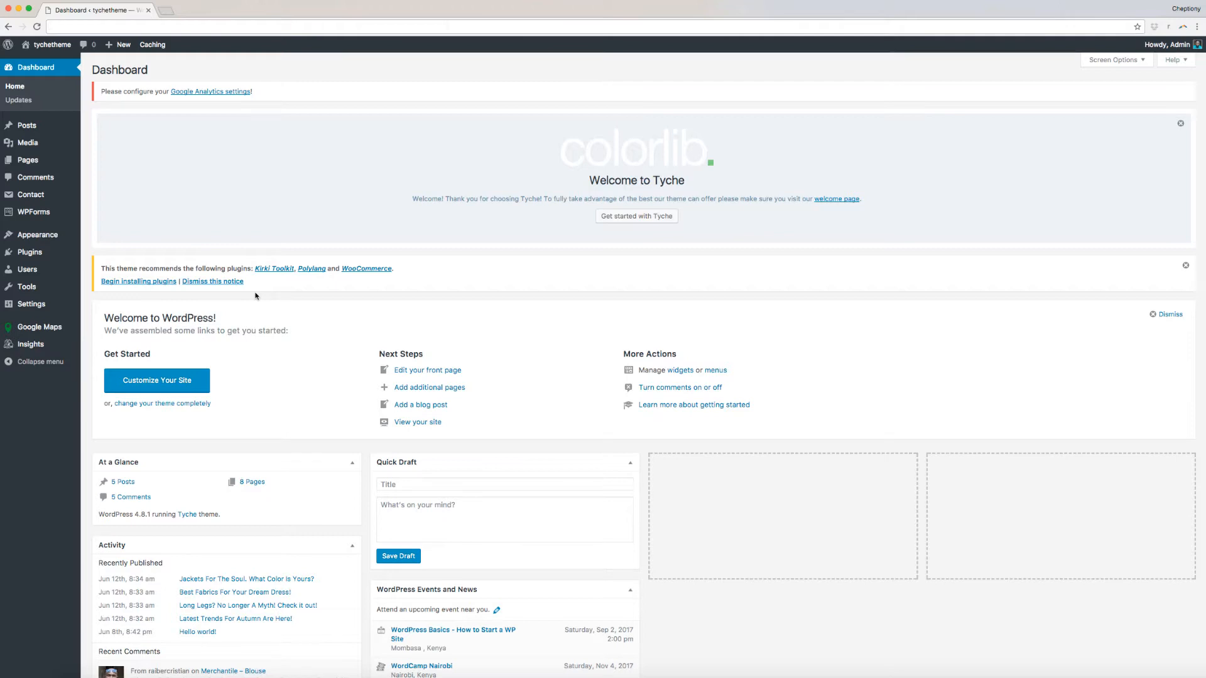
# Open About Tyche's Recommended Actions tab and download the sample posts data.
pyautogui.click(37, 235)
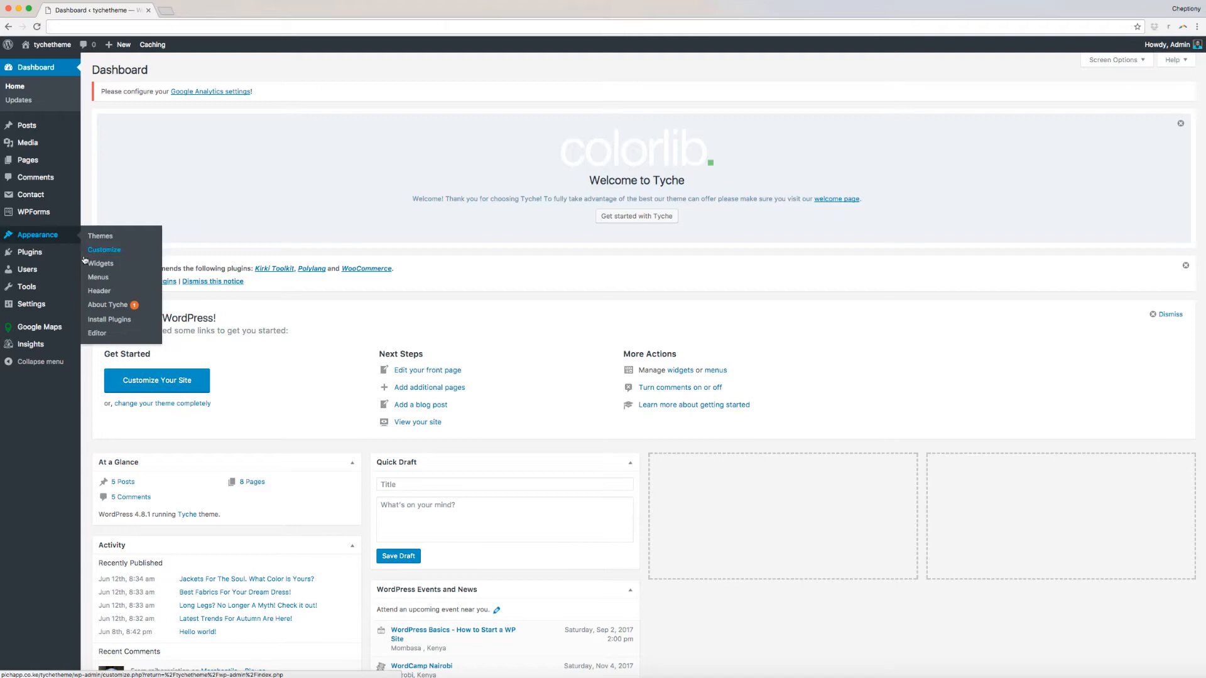
pyautogui.click(107, 304)
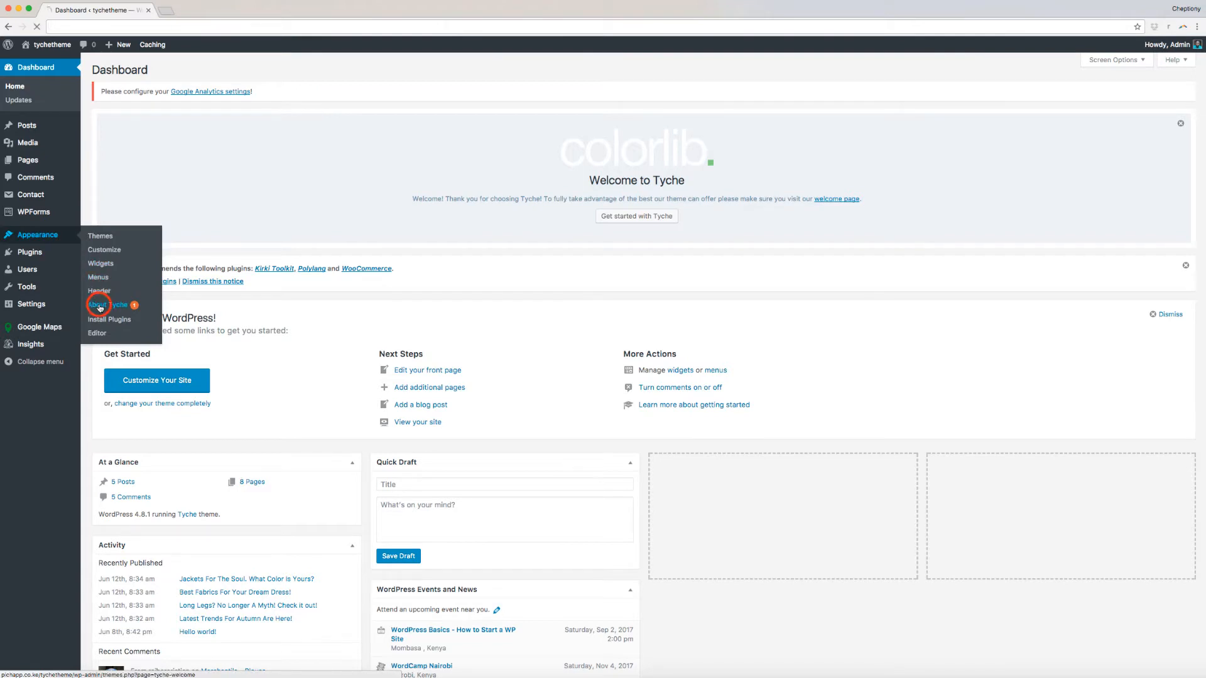
pyautogui.click(108, 304)
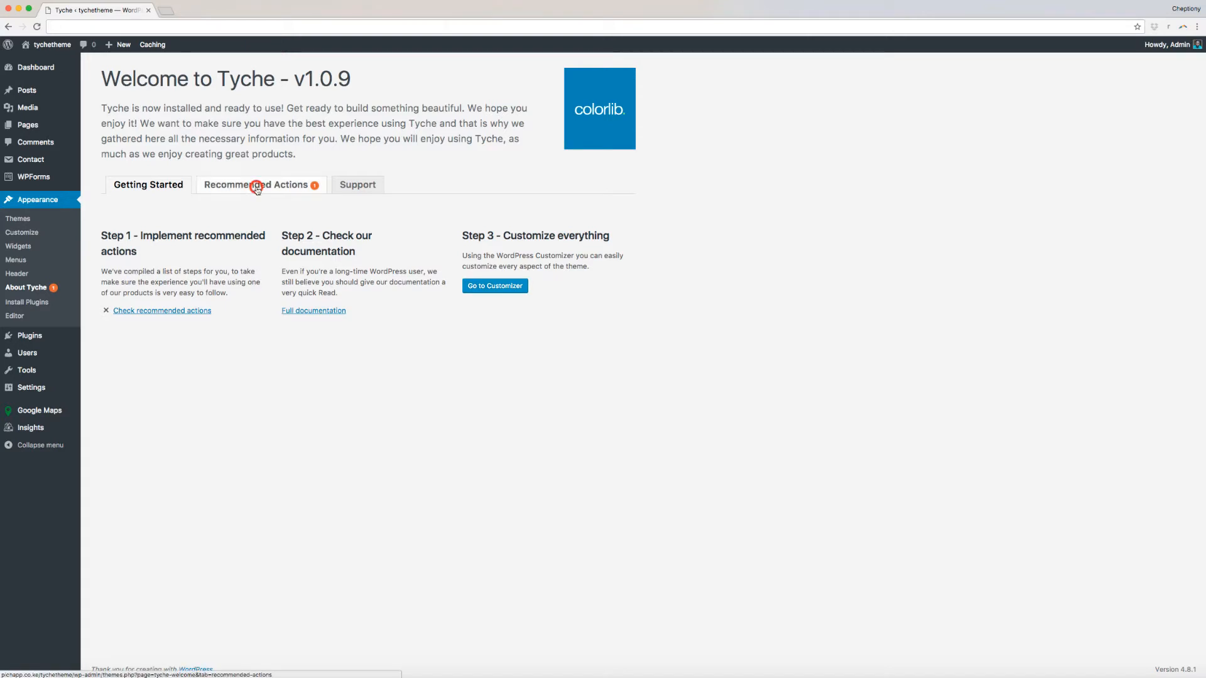
pyautogui.click(257, 185)
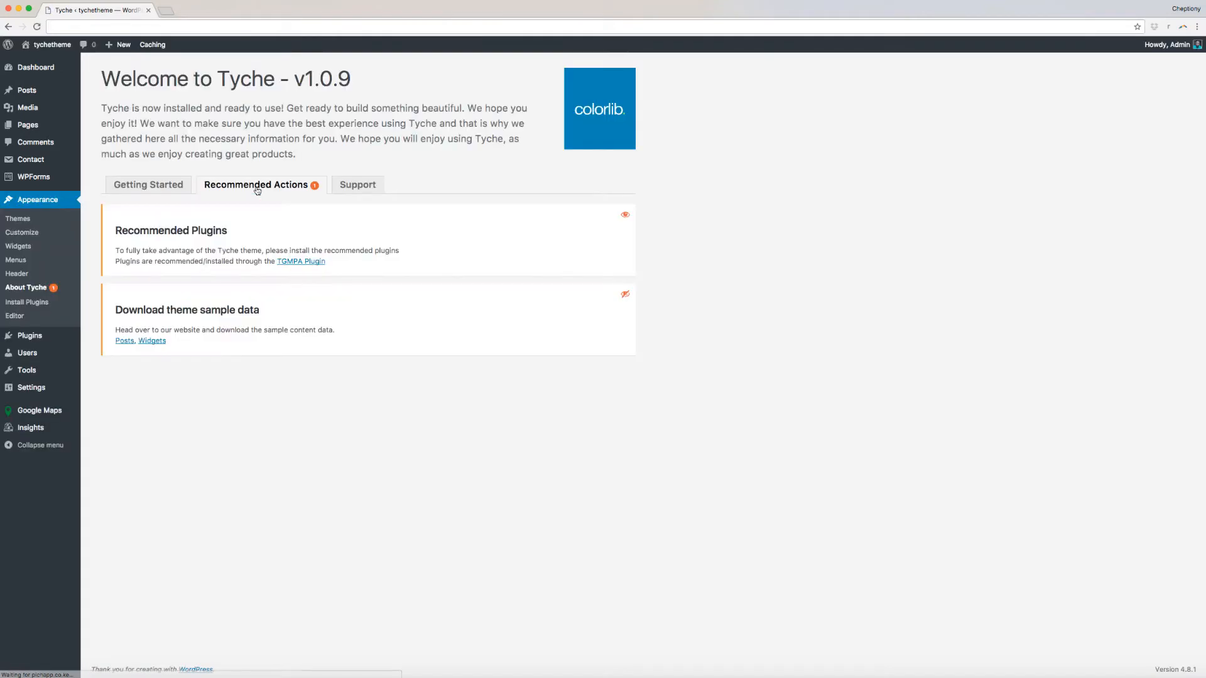
pyautogui.moveTo(124, 340)
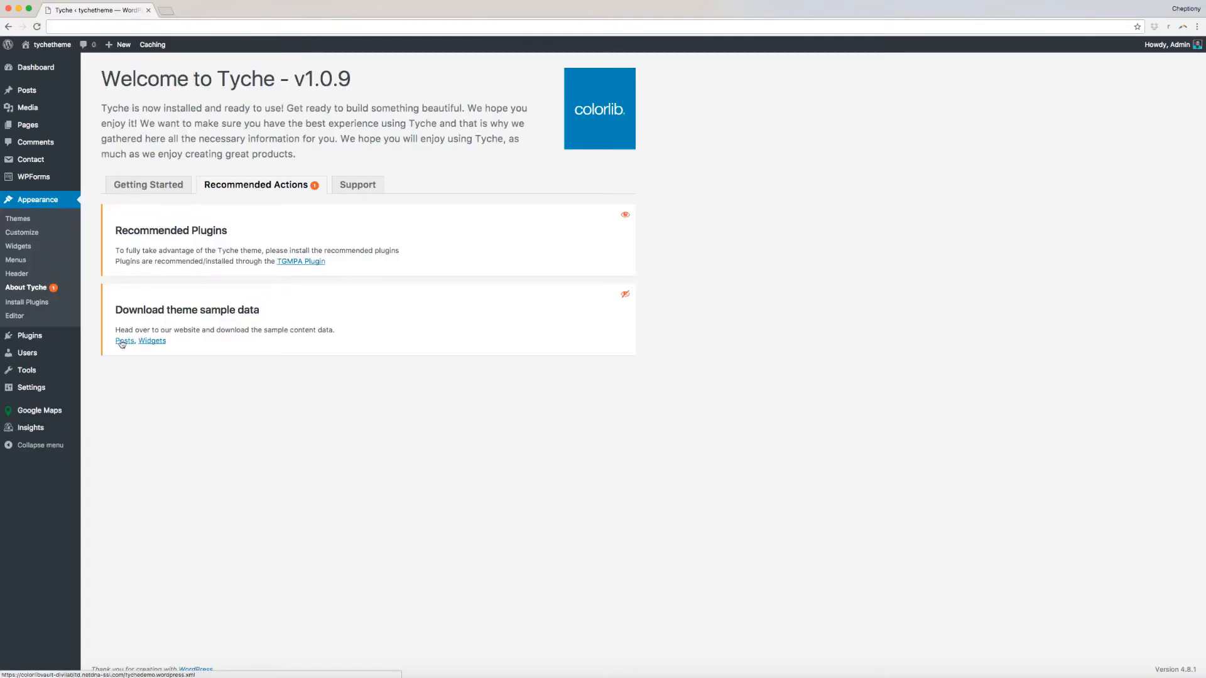
pyautogui.click(124, 340)
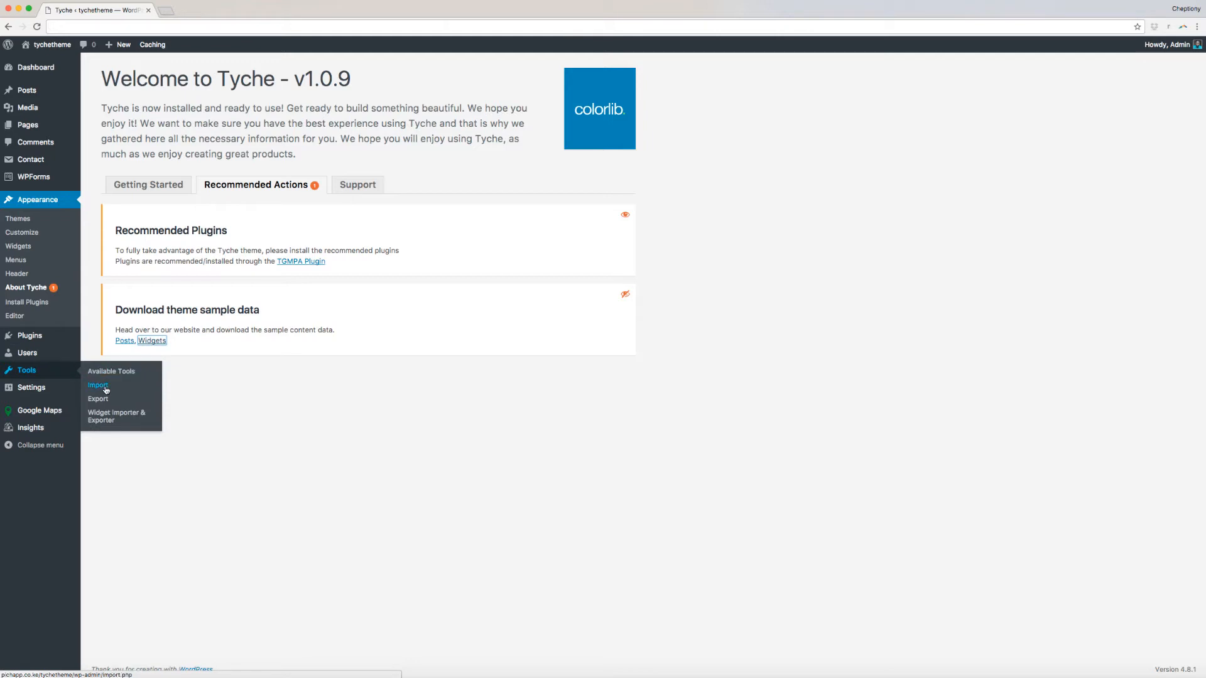
# Launch the WordPress importer from Tools > Import.
pyautogui.click(98, 385)
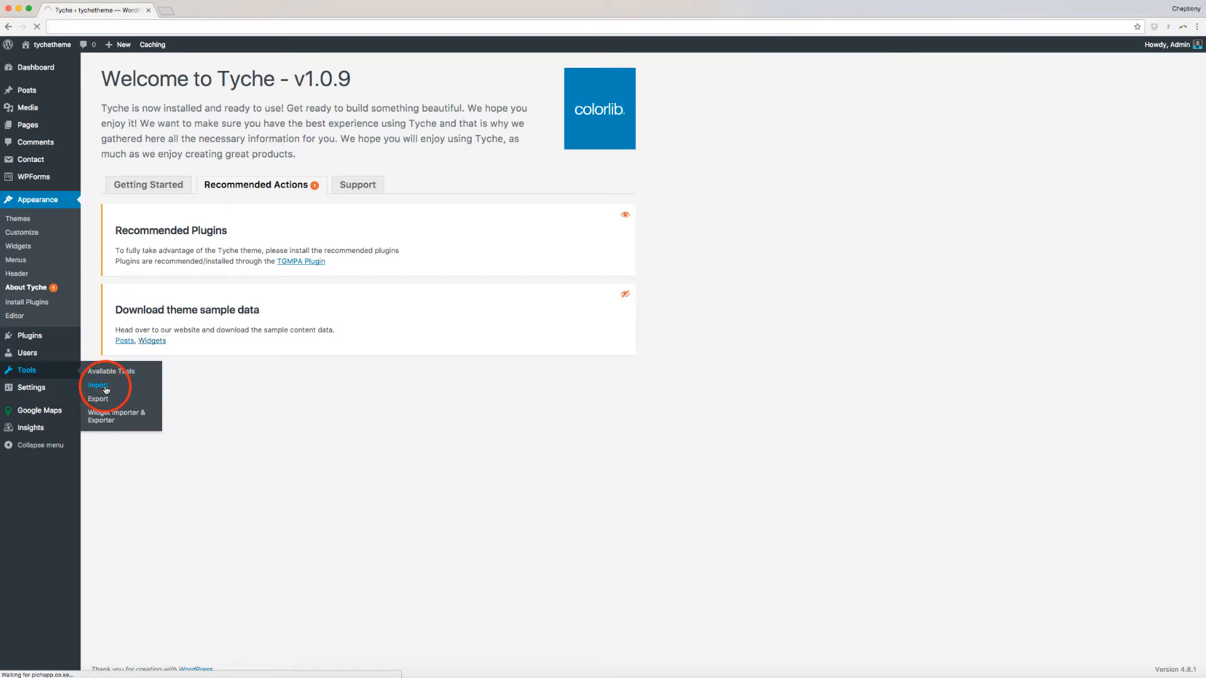
pyautogui.click(98, 385)
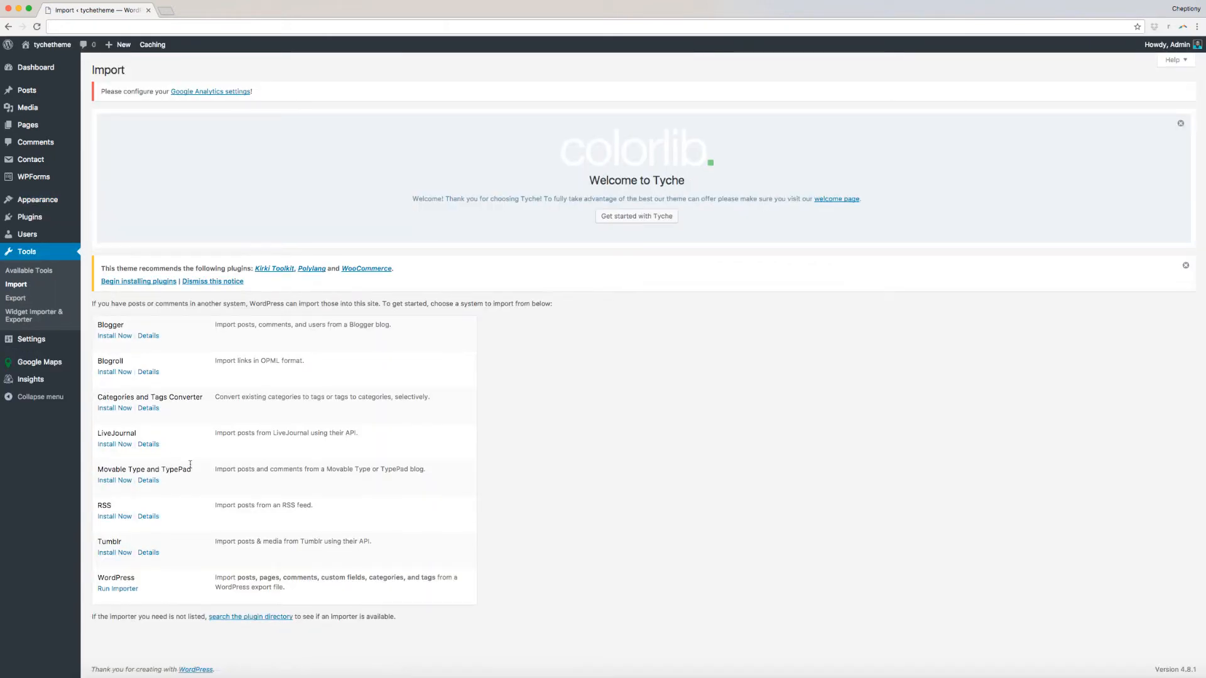
pyautogui.click(117, 588)
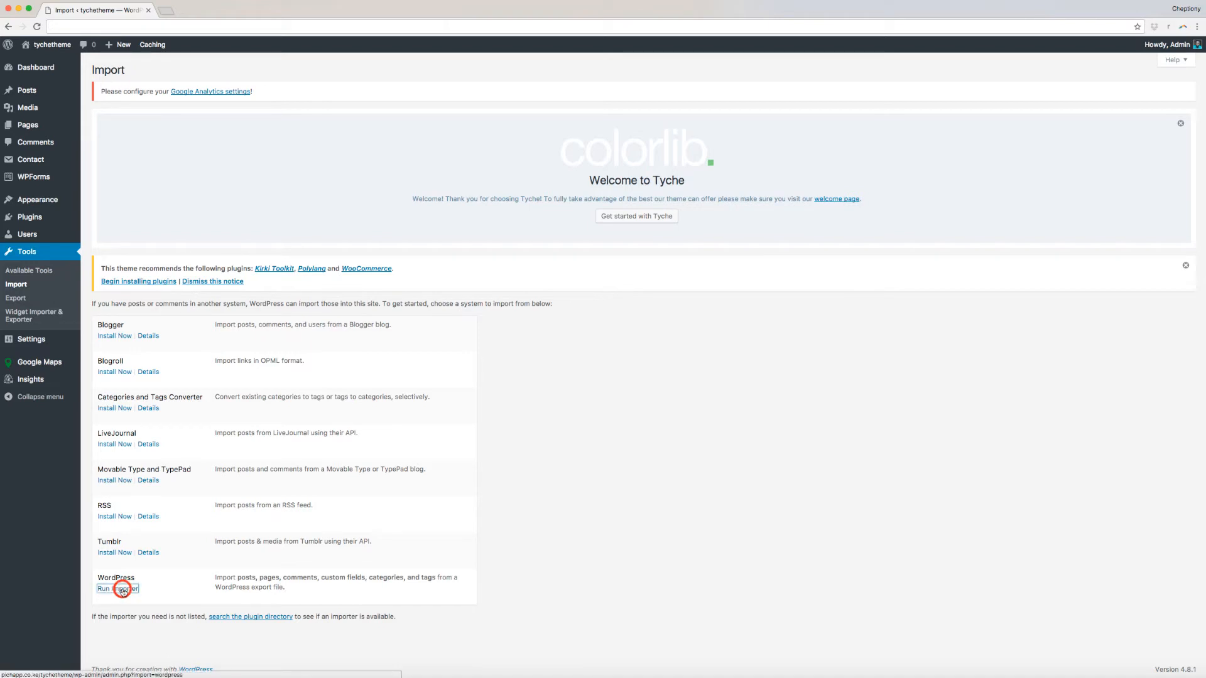
pyautogui.click(117, 589)
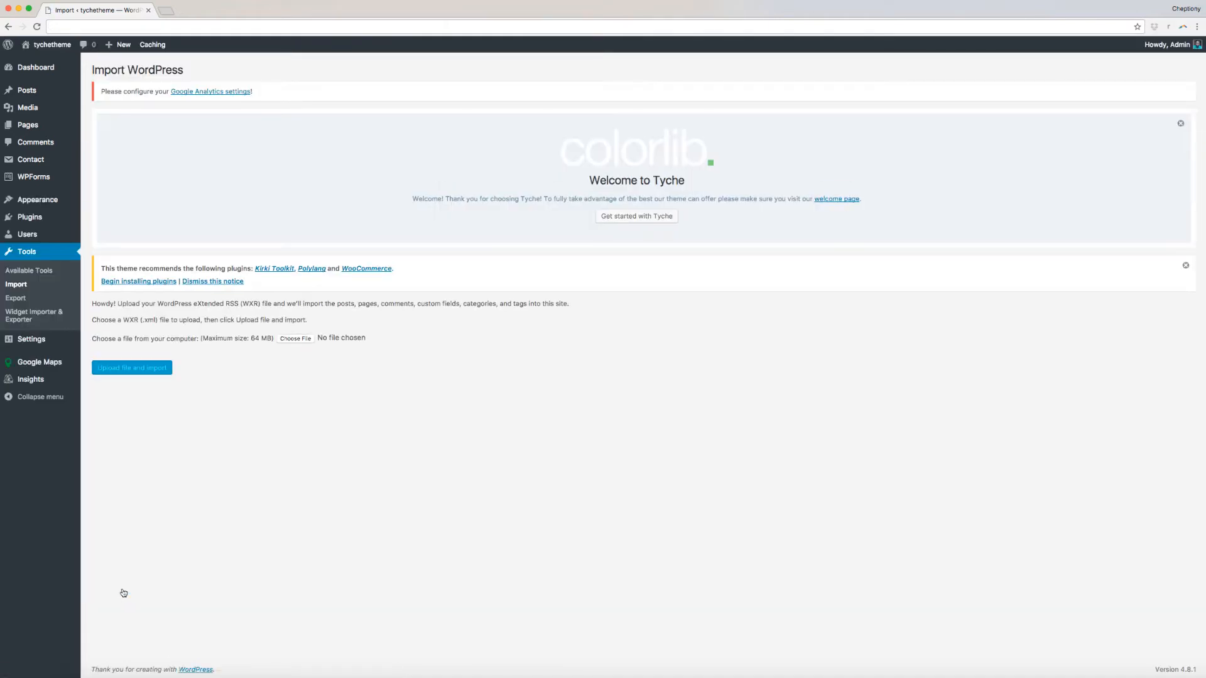
# Choose tychedemo.wordpress.xml and upload it to the importer.
pyautogui.click(295, 338)
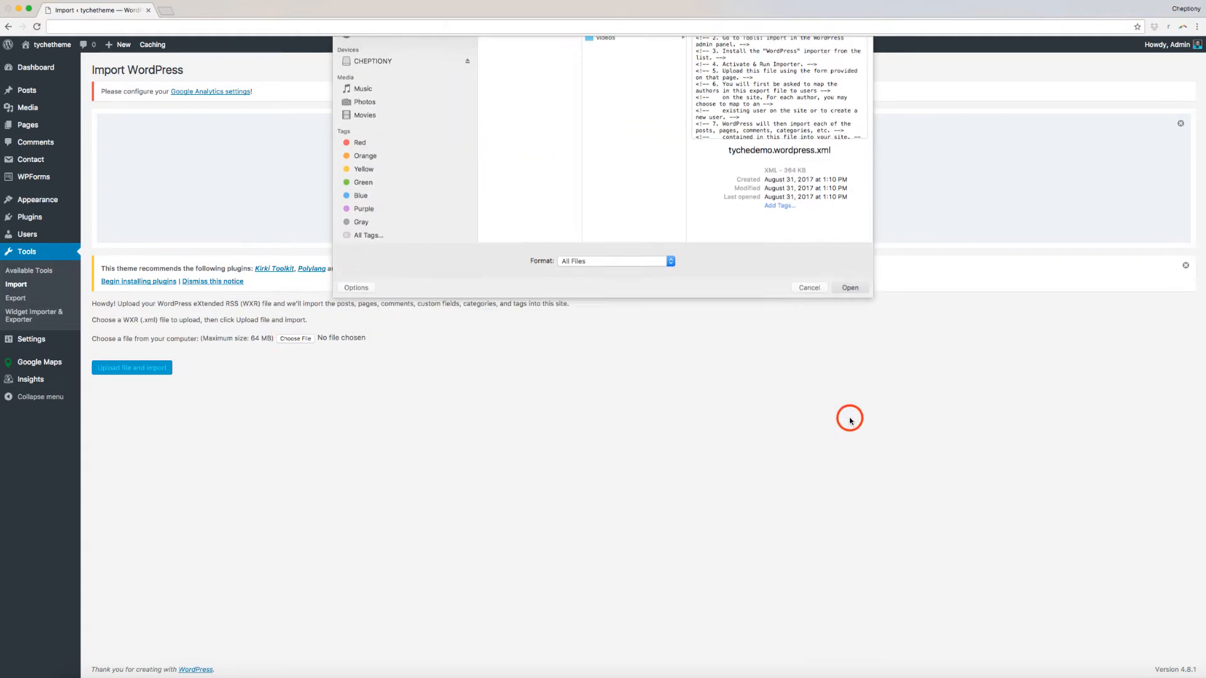
pyautogui.click(849, 287)
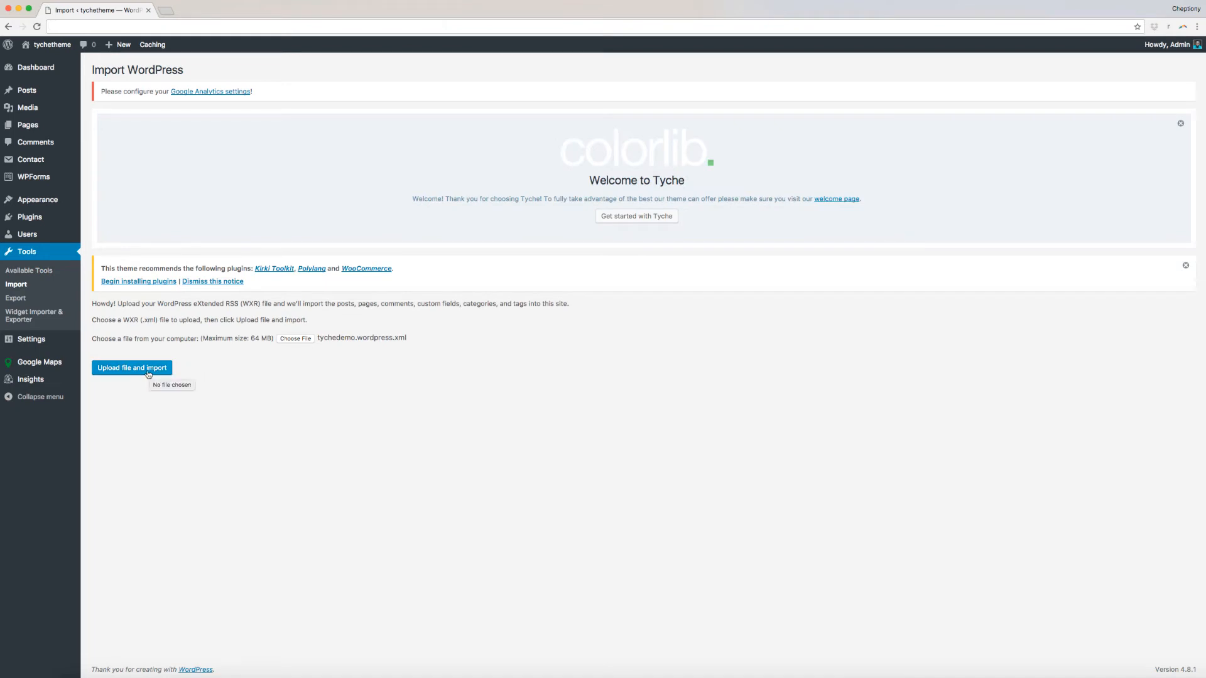
pyautogui.click(131, 367)
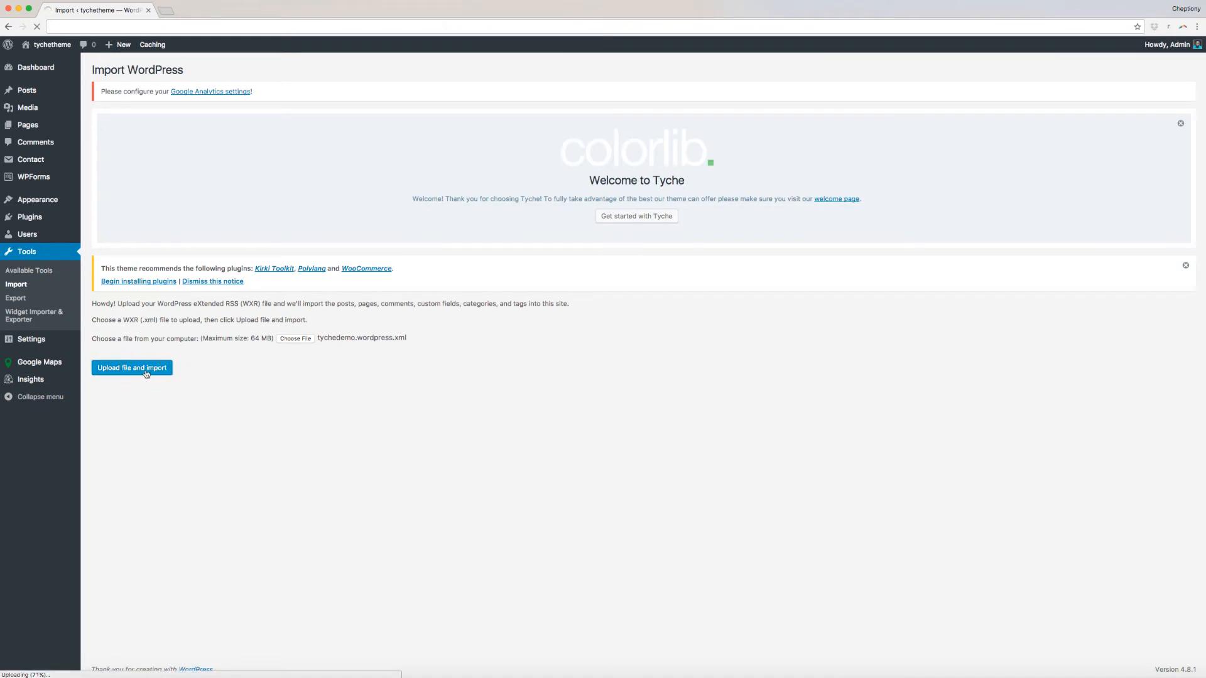
pyautogui.click(131, 367)
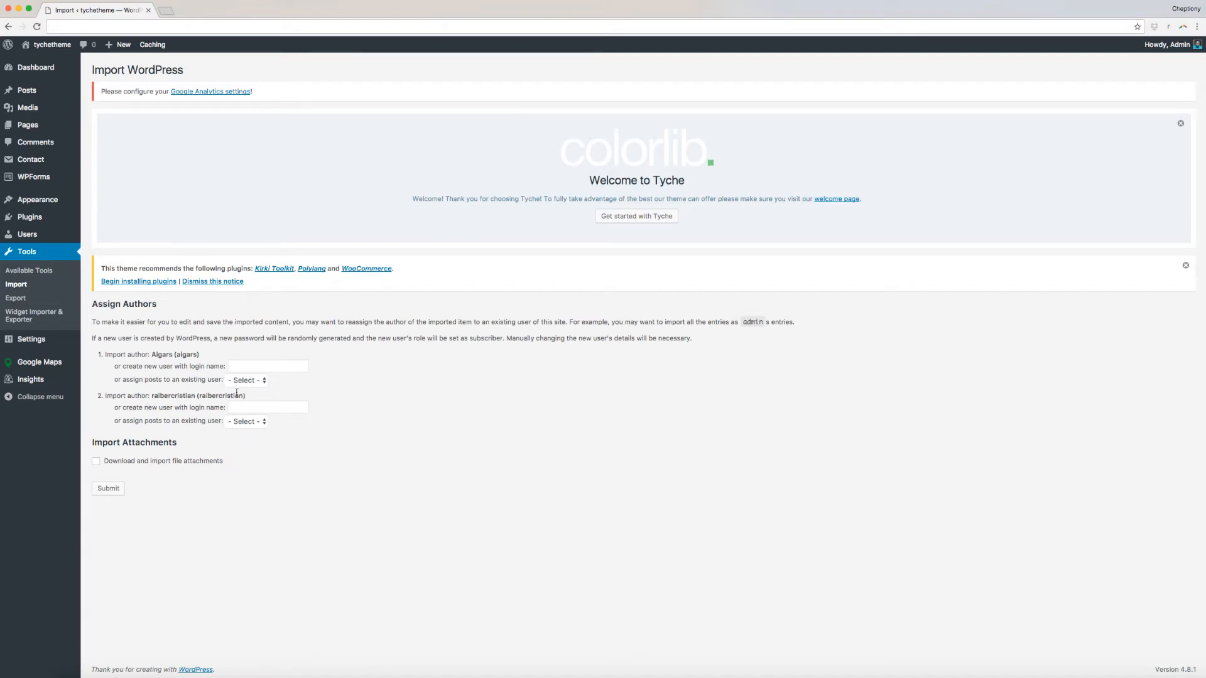
# Assign both imported authors to Admin, enable attachment download, and submit the import.
pyautogui.click(246, 379)
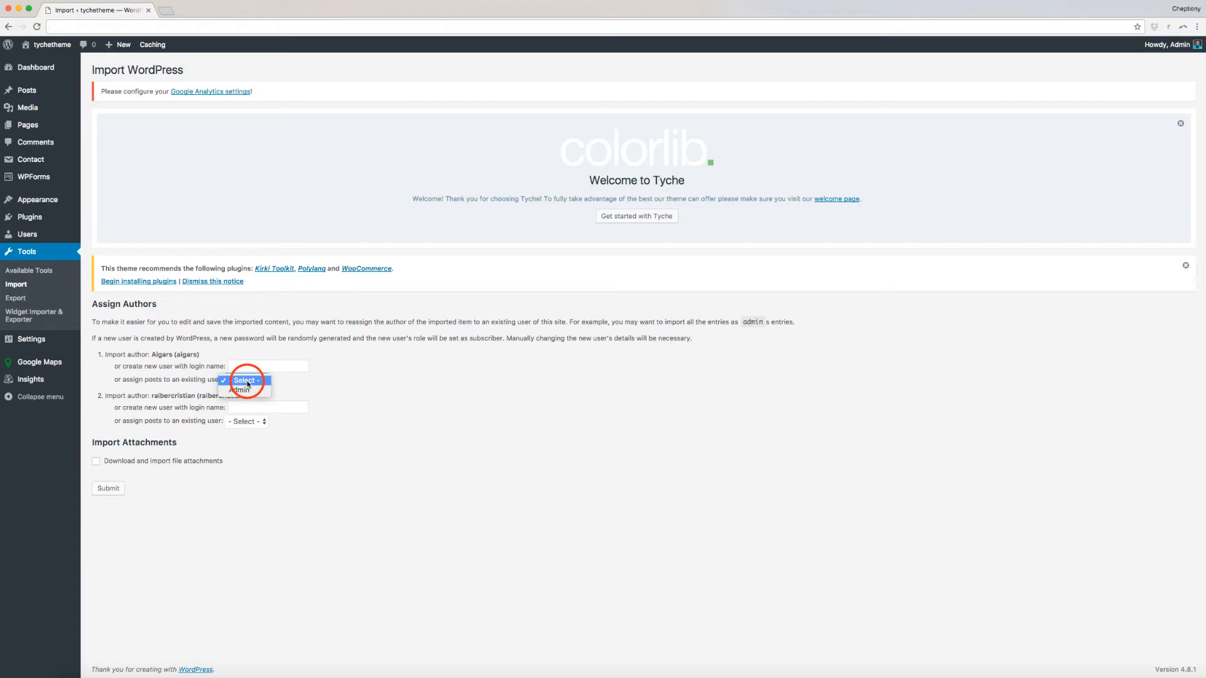
pyautogui.click(242, 390)
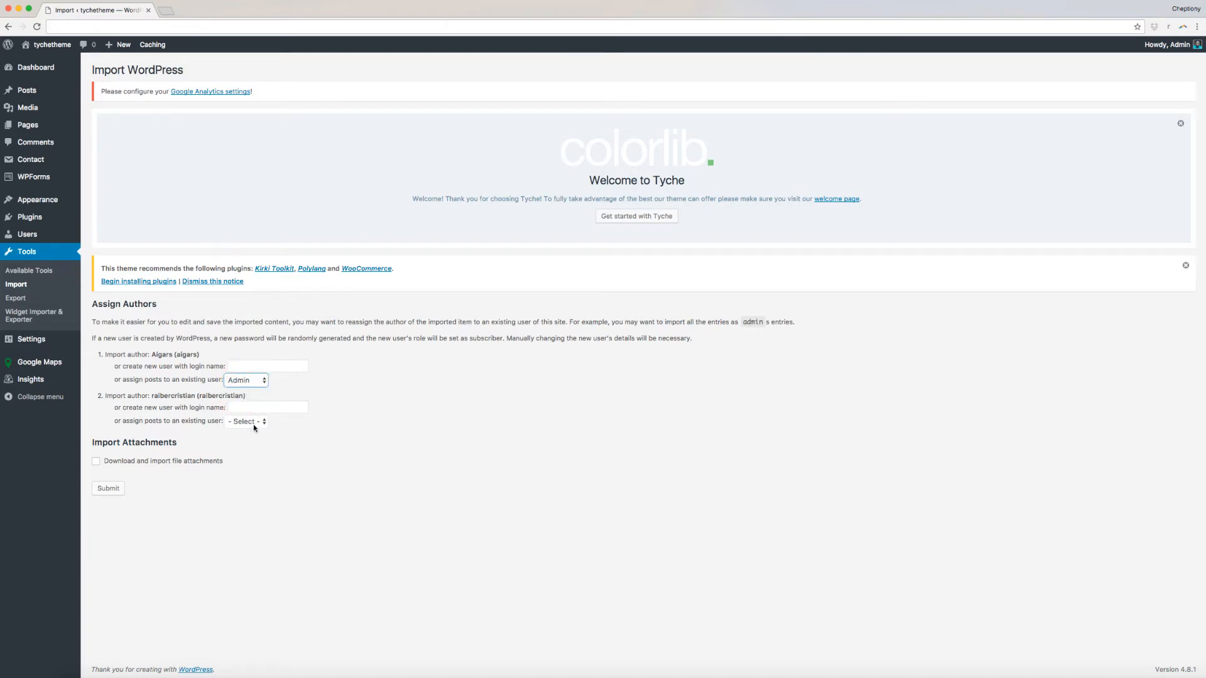
pyautogui.click(246, 421)
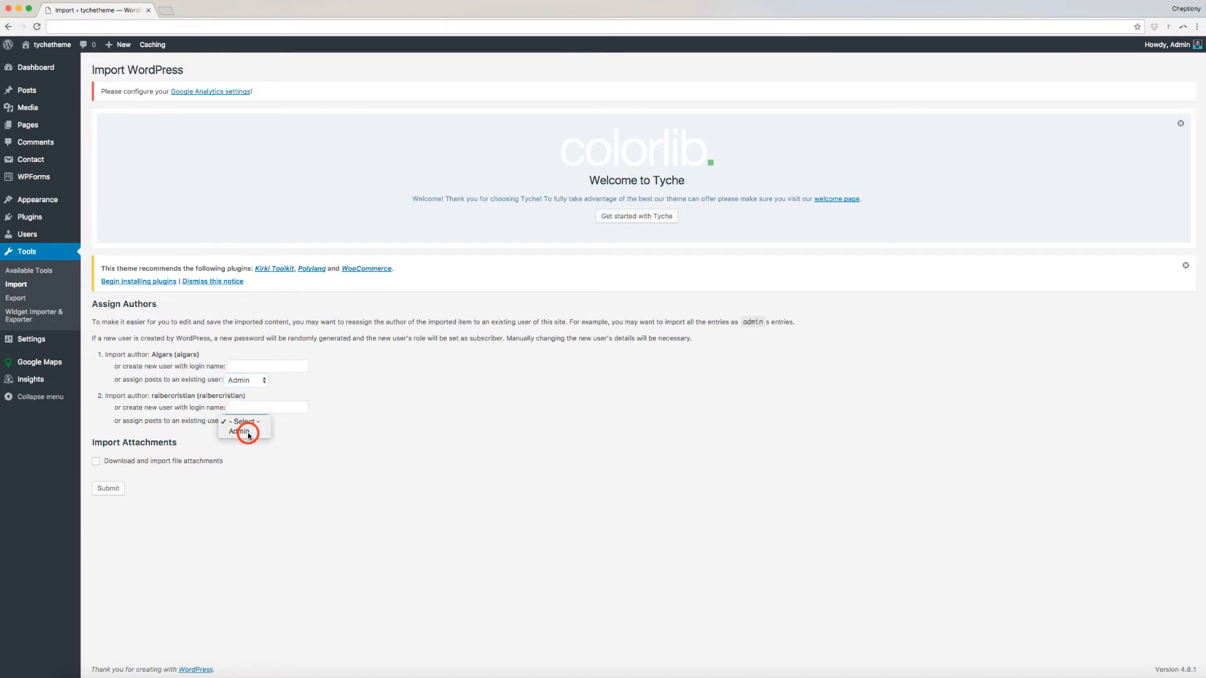
pyautogui.click(239, 431)
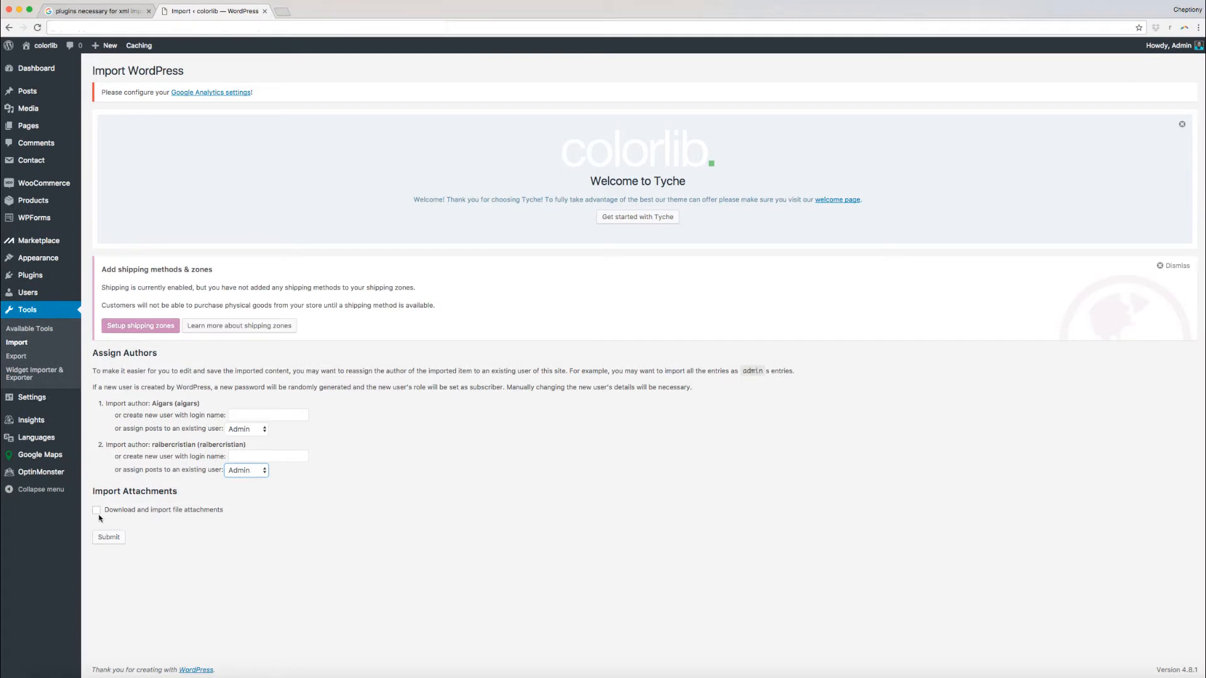
pyautogui.click(108, 537)
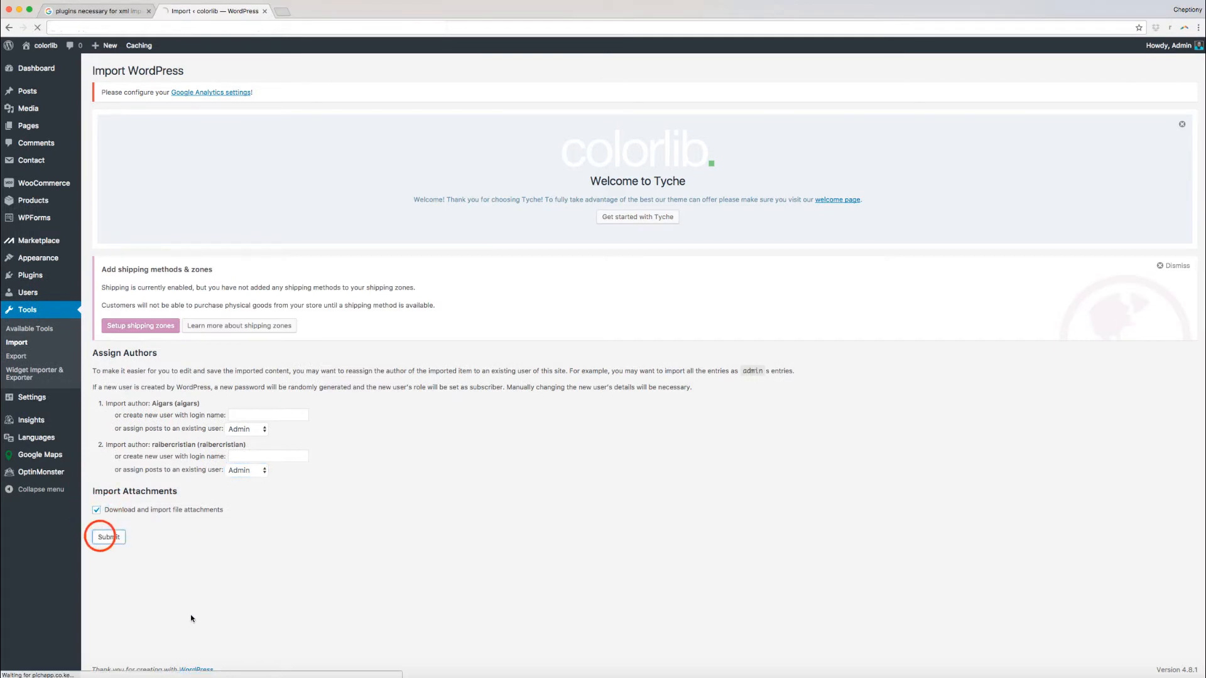
pyautogui.click(107, 537)
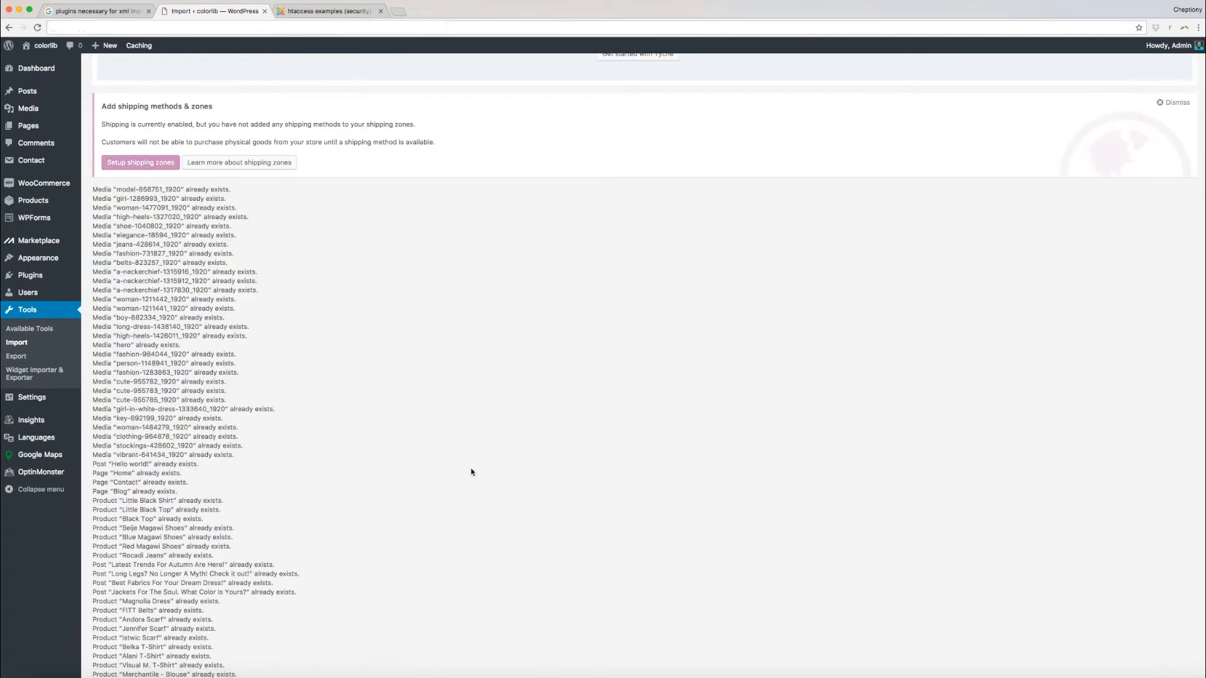
pyautogui.moveTo(466, 474)
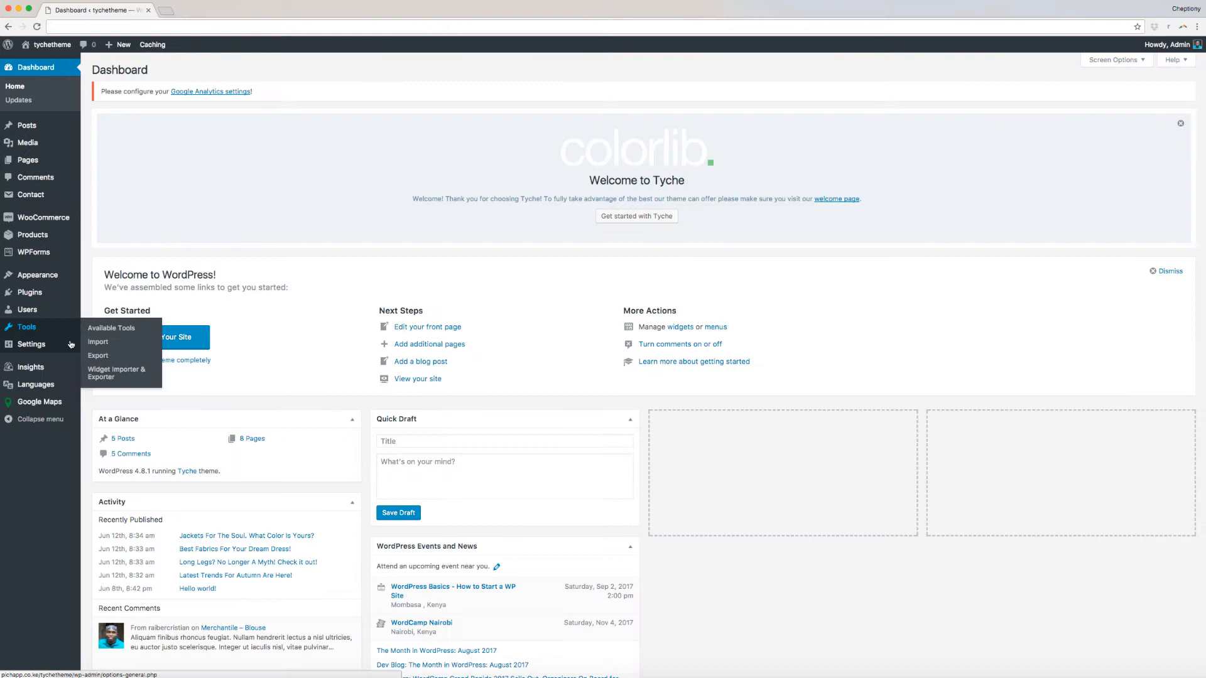
# Import tyche-widgets.wie through Widget Importer & Exporter.
pyautogui.click(116, 372)
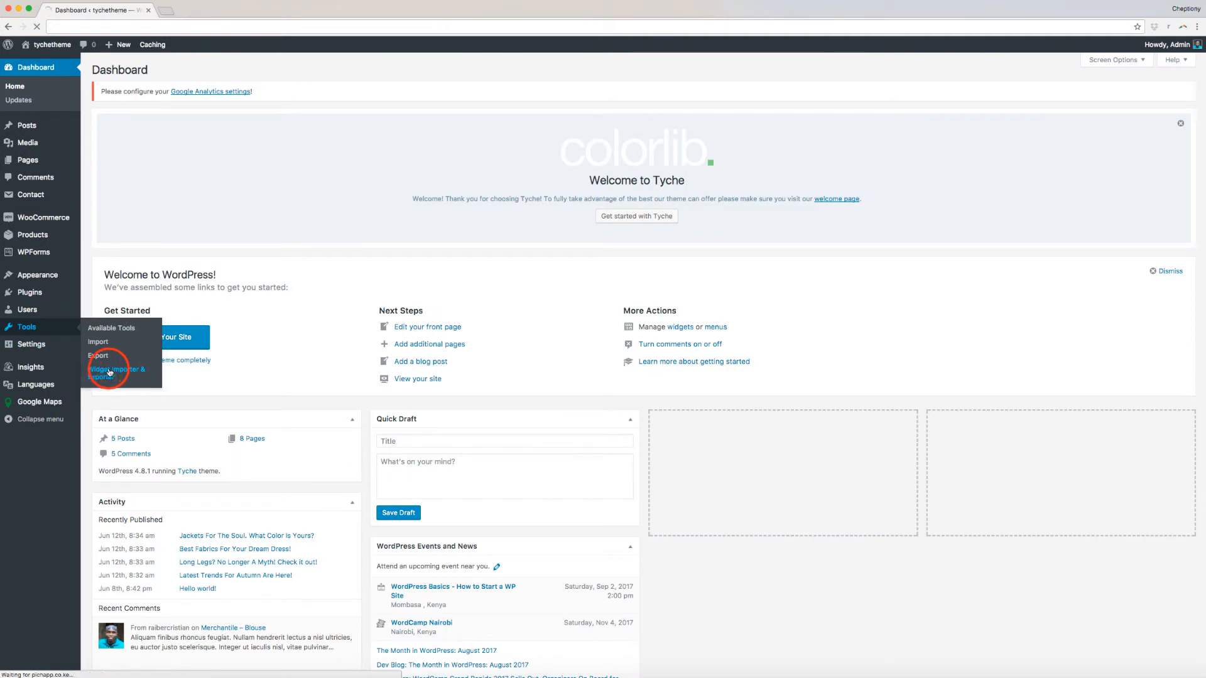
pyautogui.click(117, 372)
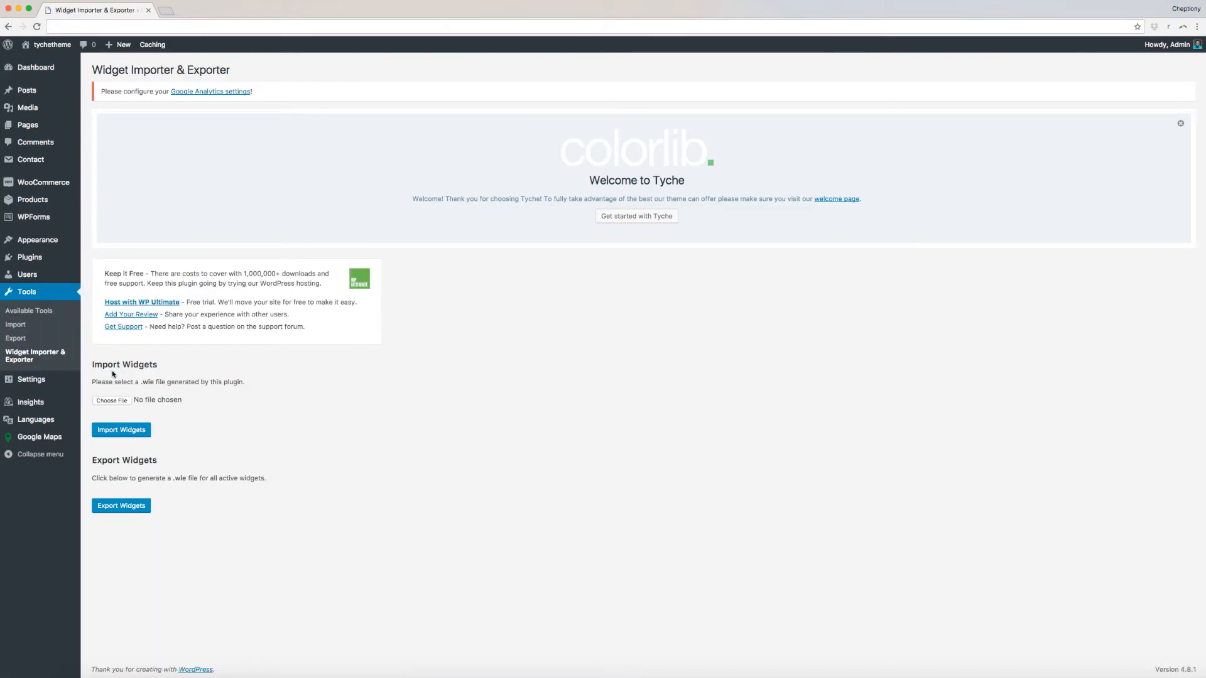
pyautogui.click(111, 400)
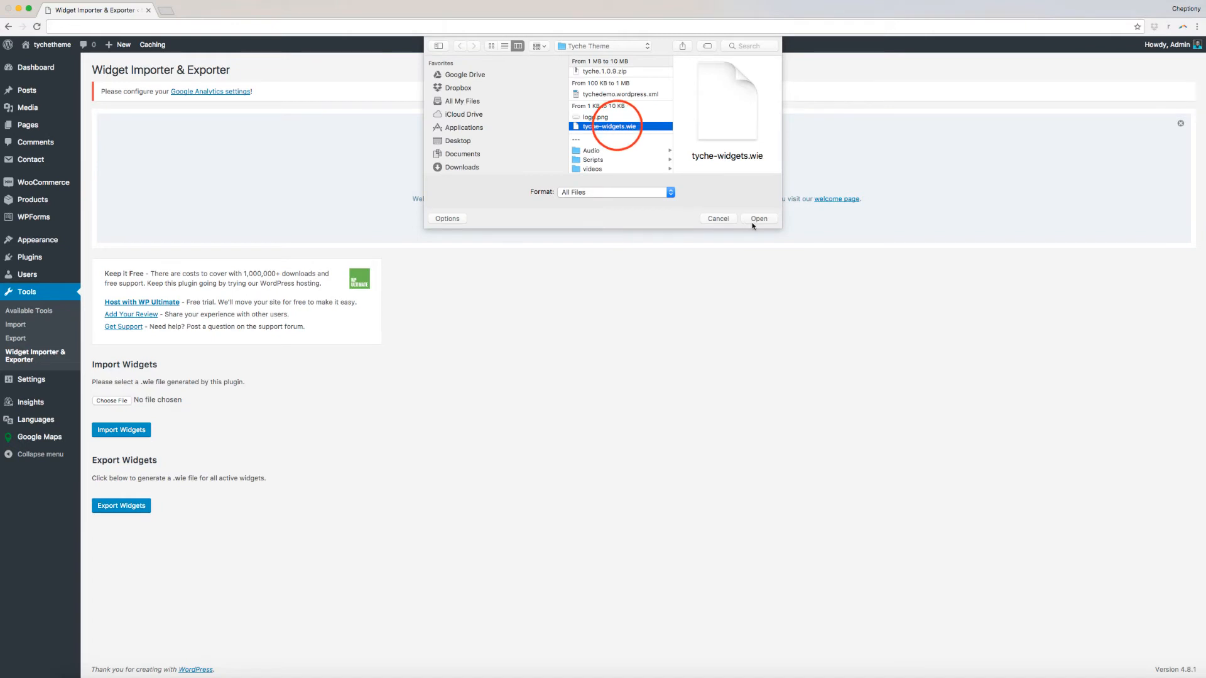
pyautogui.click(757, 218)
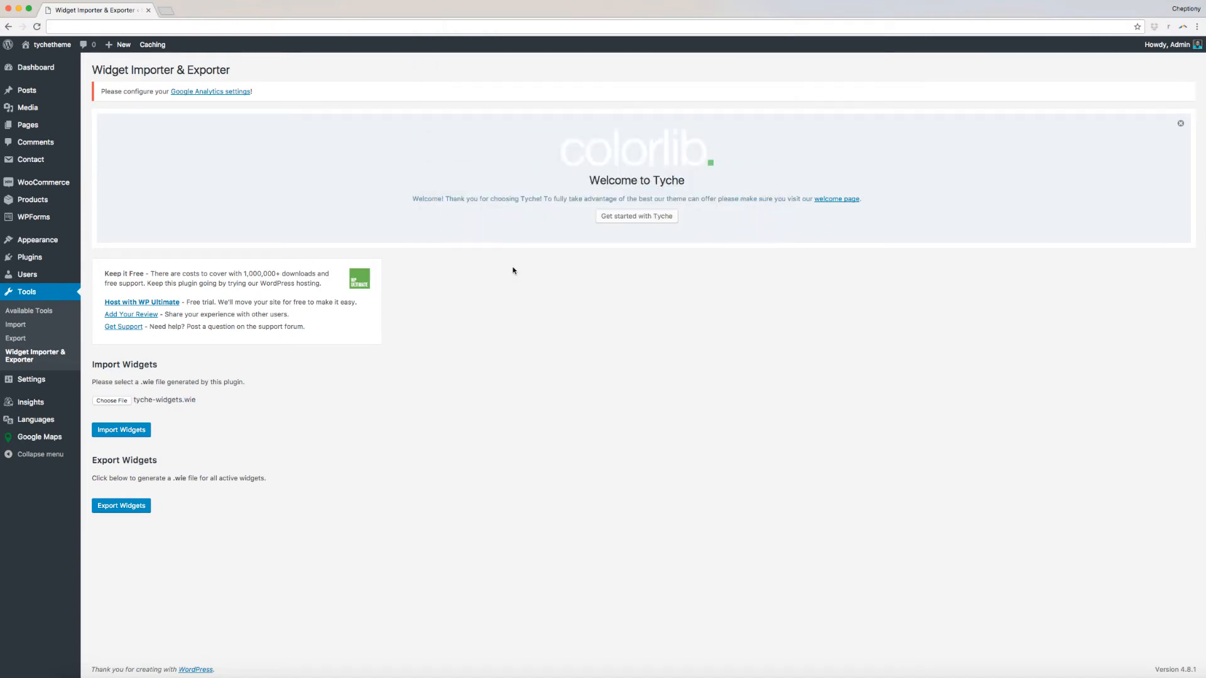
pyautogui.moveTo(195, 405)
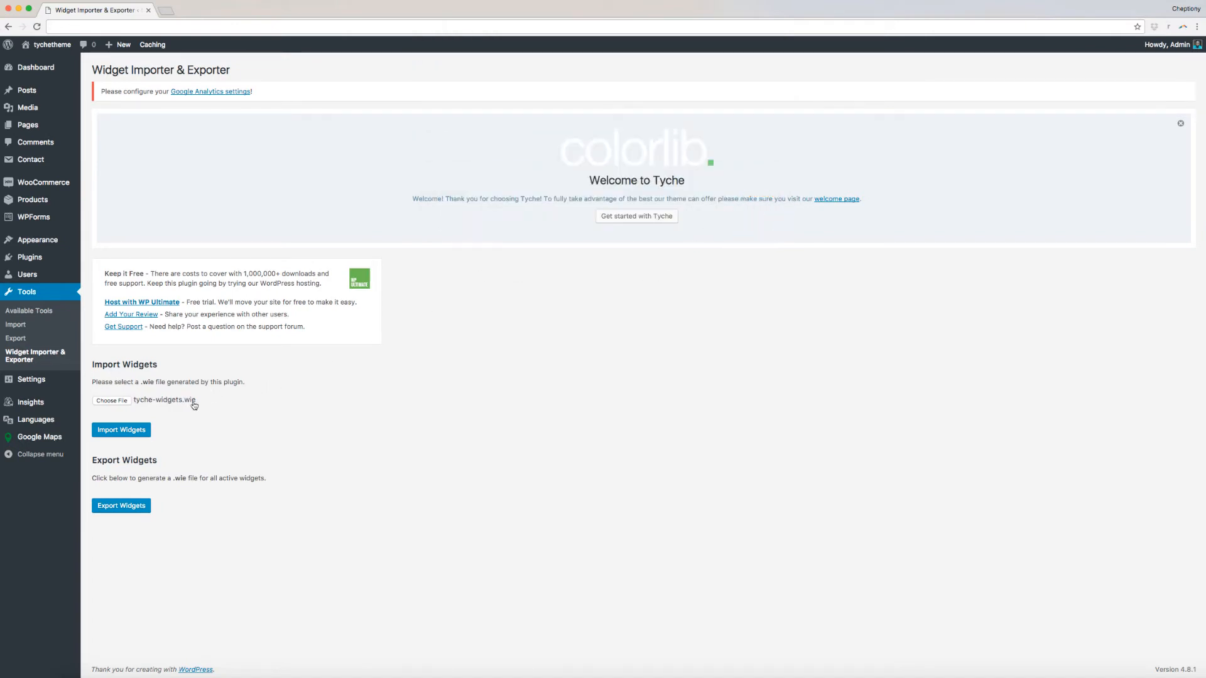
pyautogui.click(120, 429)
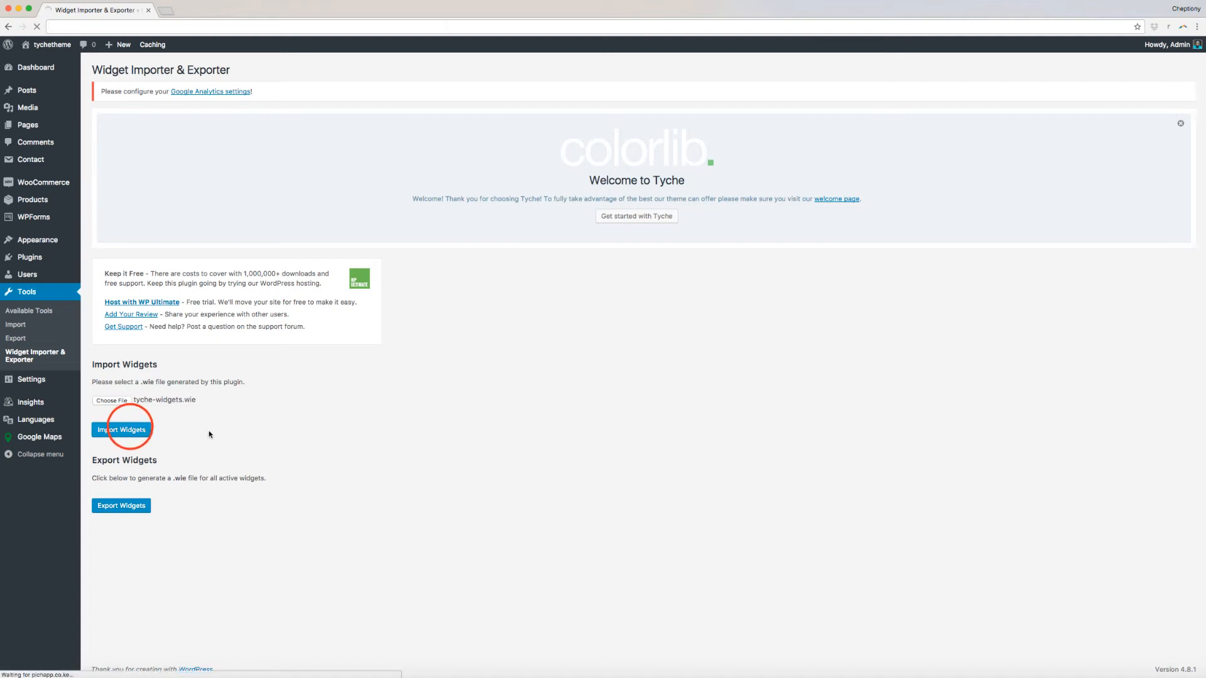
pyautogui.click(120, 429)
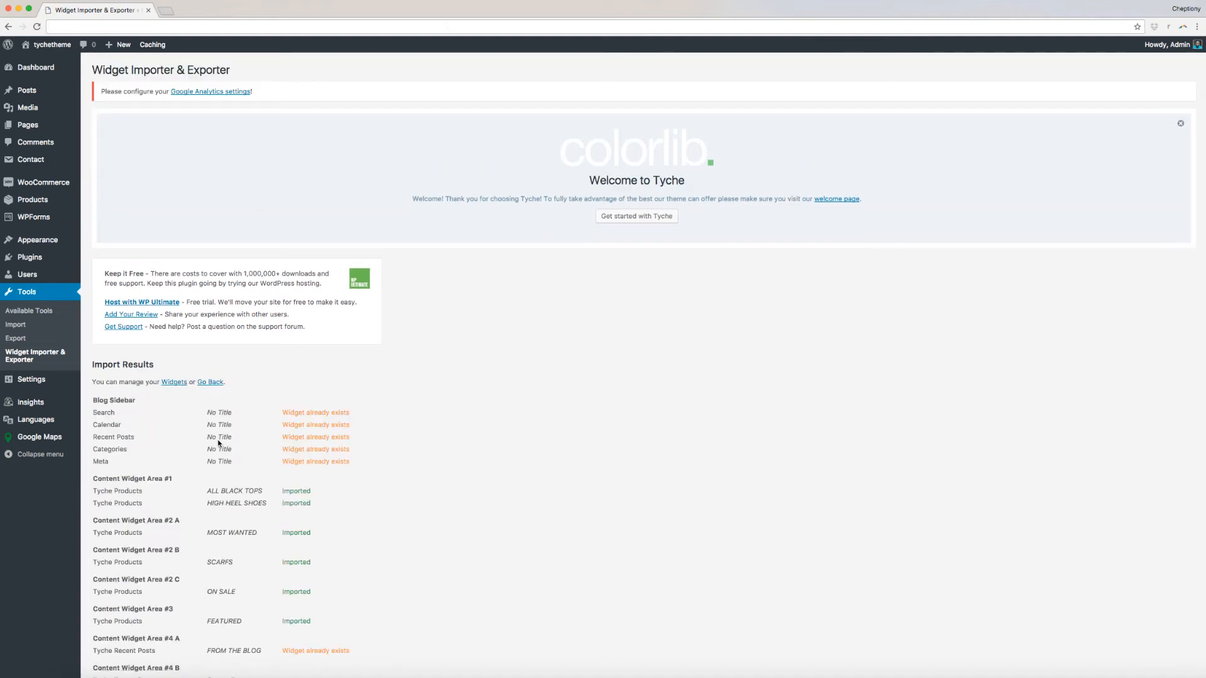
pyautogui.scroll(-3)
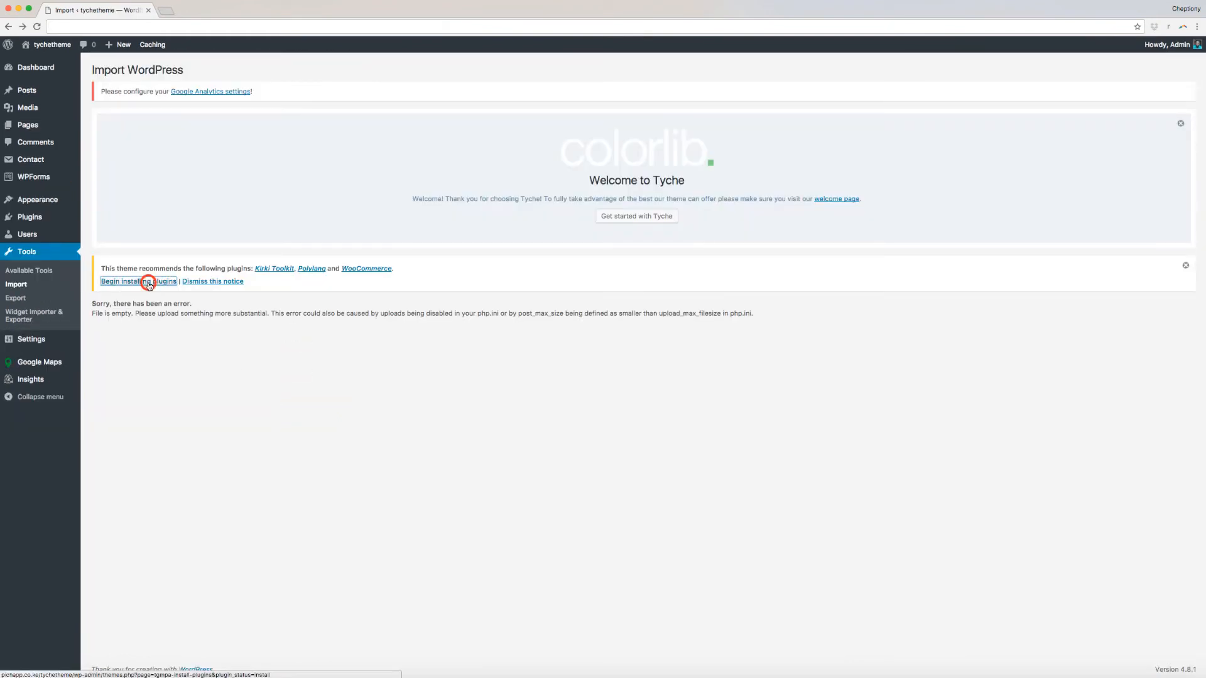
# Bulk-install Kirki Toolkit, Polylang and WooCommerce from the recommended plugins list.
pyautogui.click(139, 282)
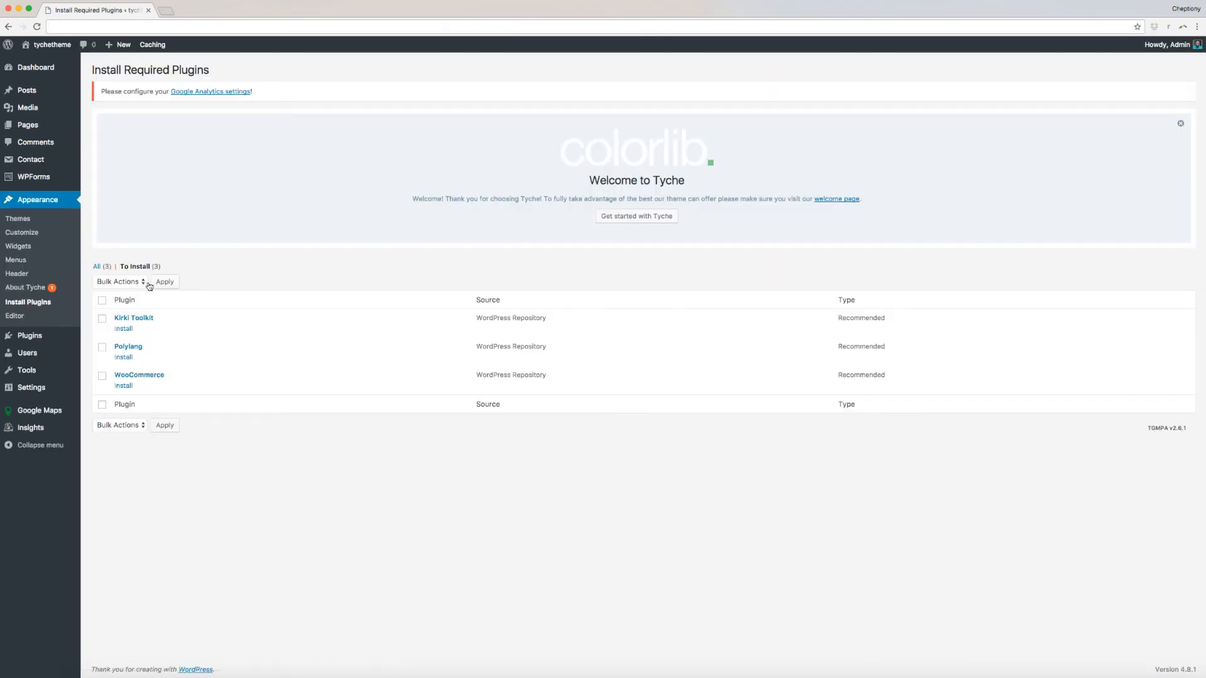
pyautogui.click(102, 347)
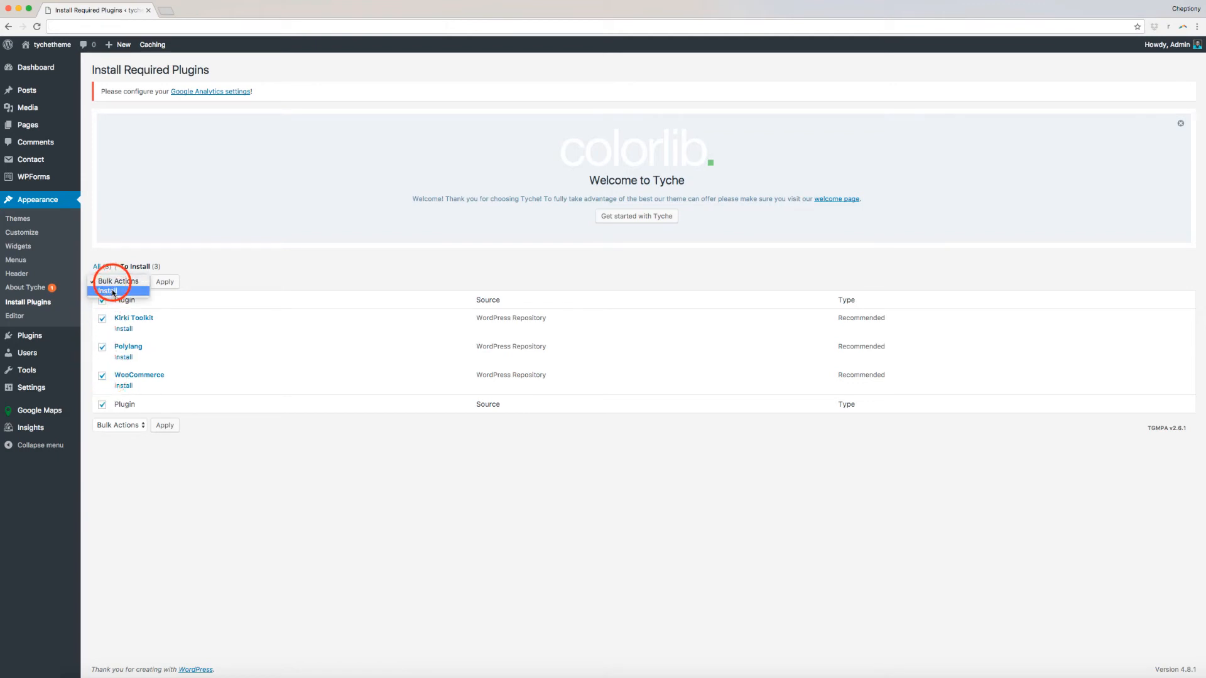
pyautogui.click(165, 281)
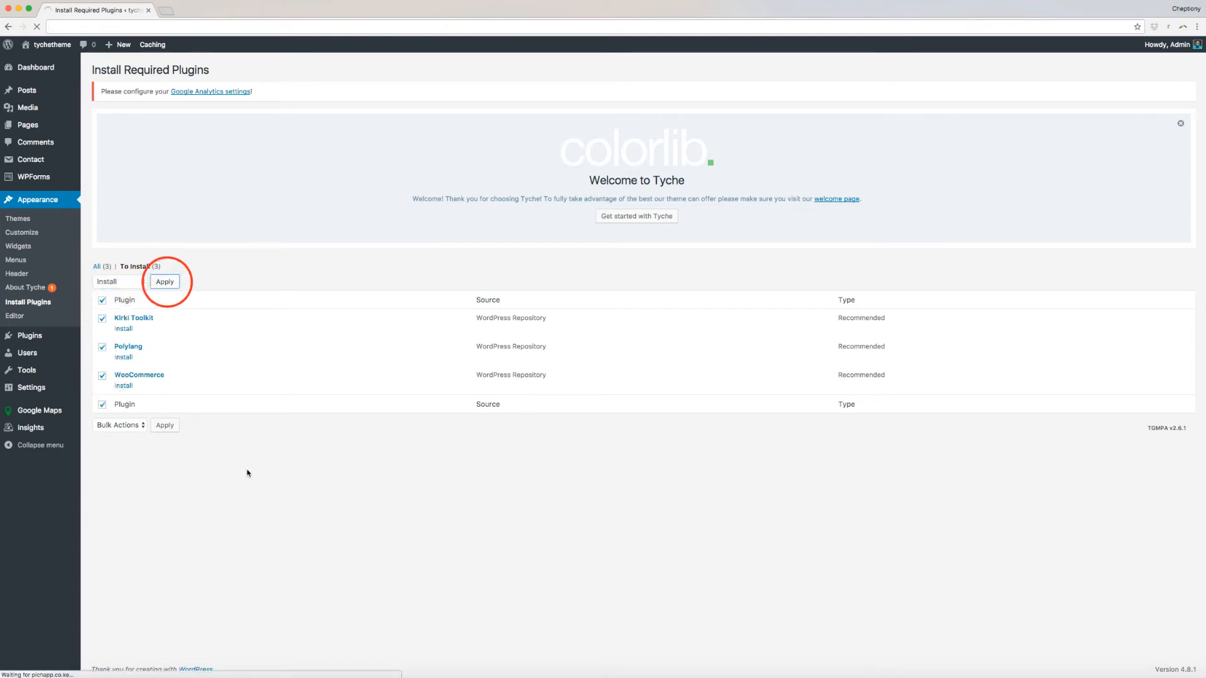
pyautogui.click(164, 280)
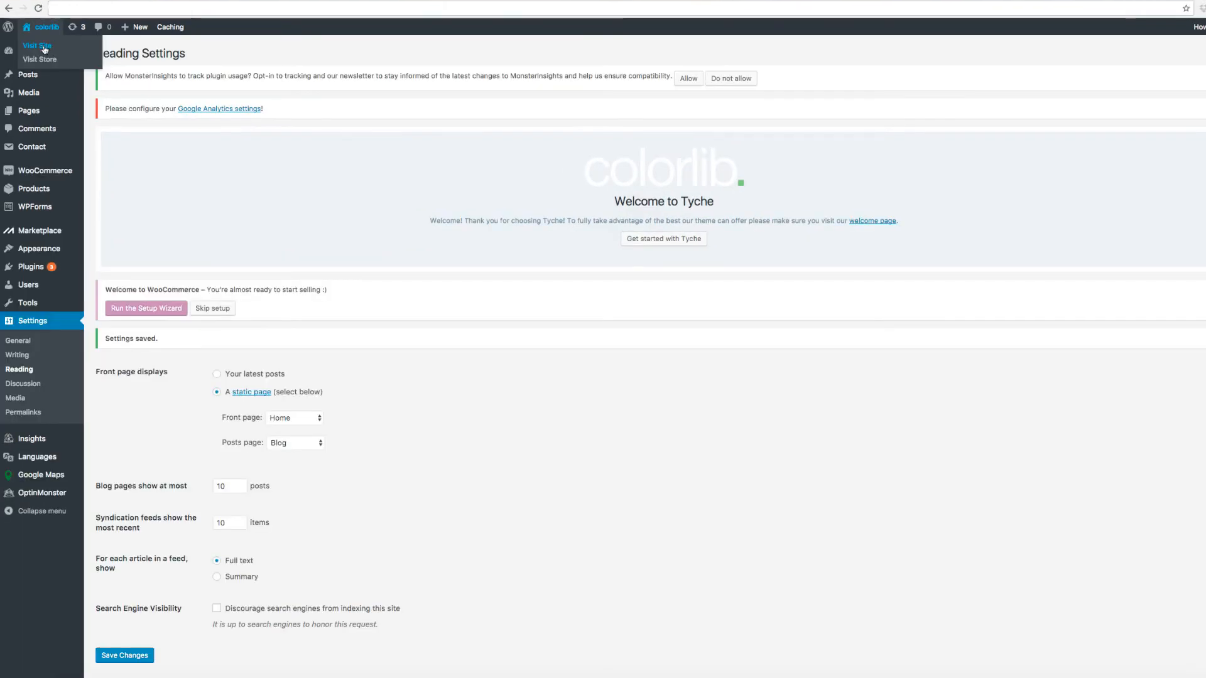
# Visit the live site and scroll through the shop demo's product sections.
pyautogui.click(35, 45)
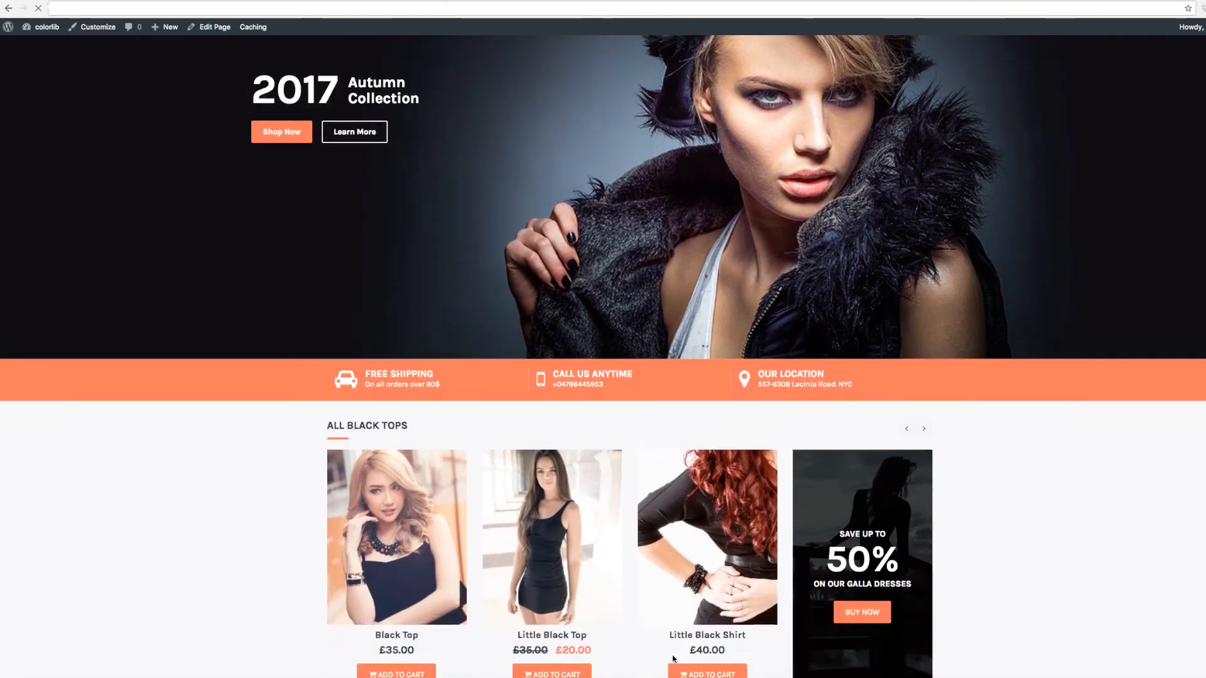
pyautogui.scroll(-3)
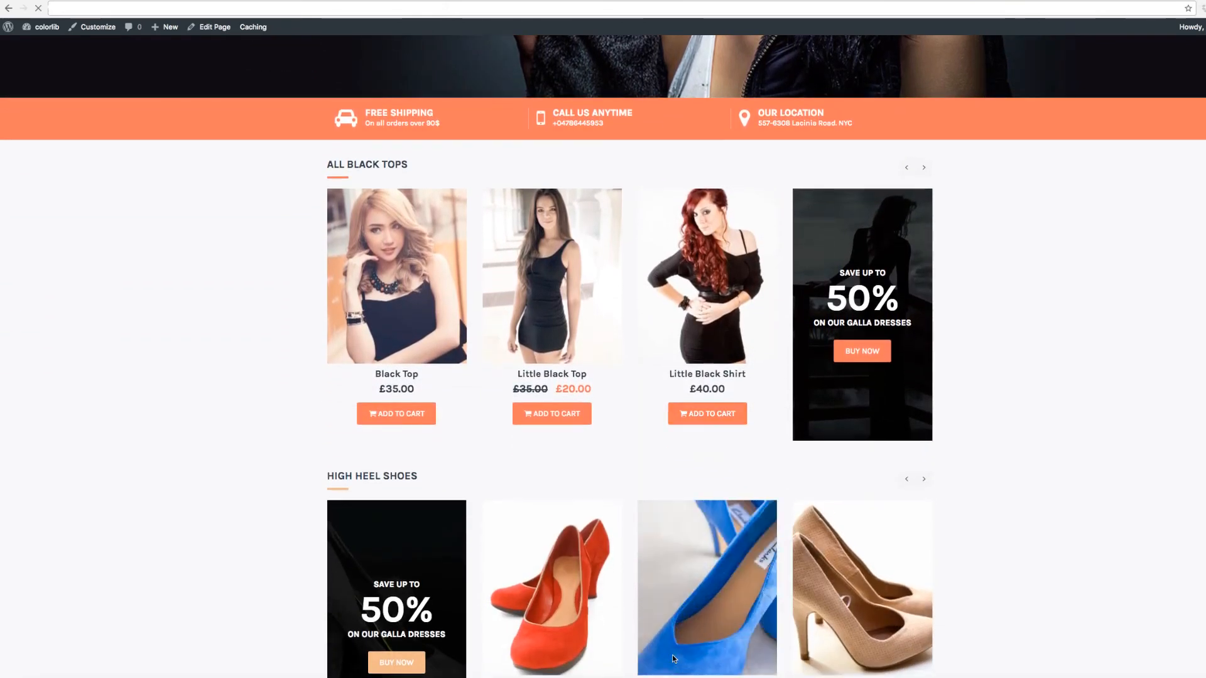
pyautogui.scroll(-3)
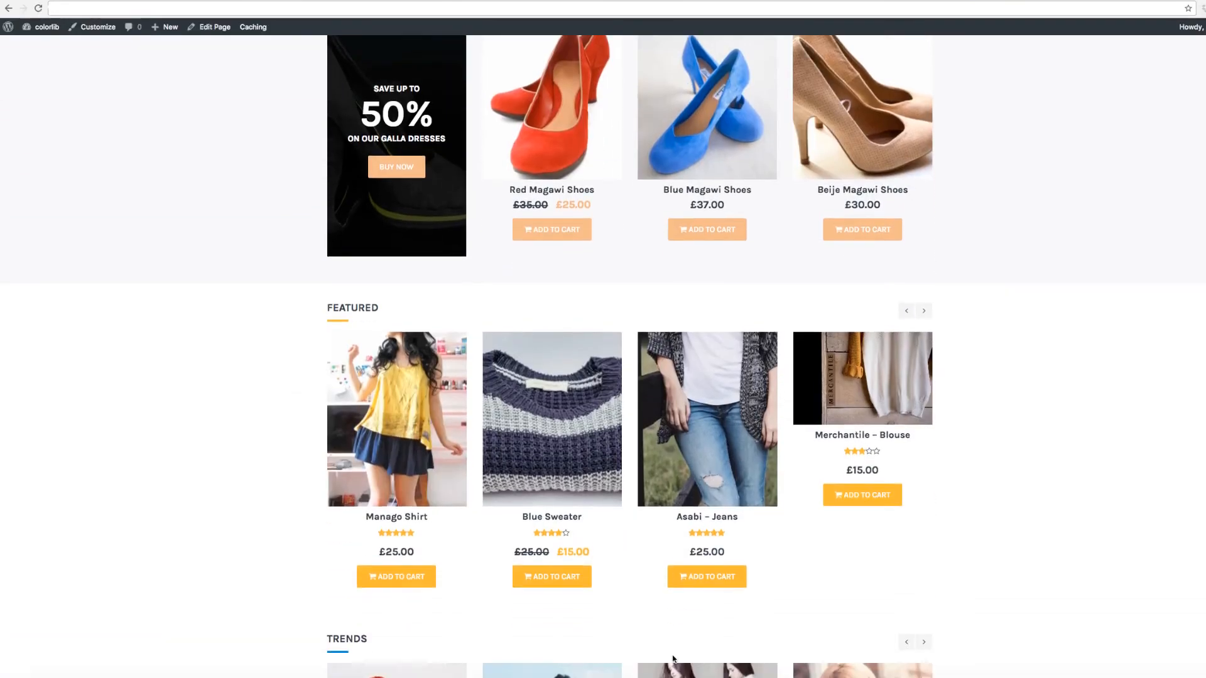
pyautogui.scroll(-3)
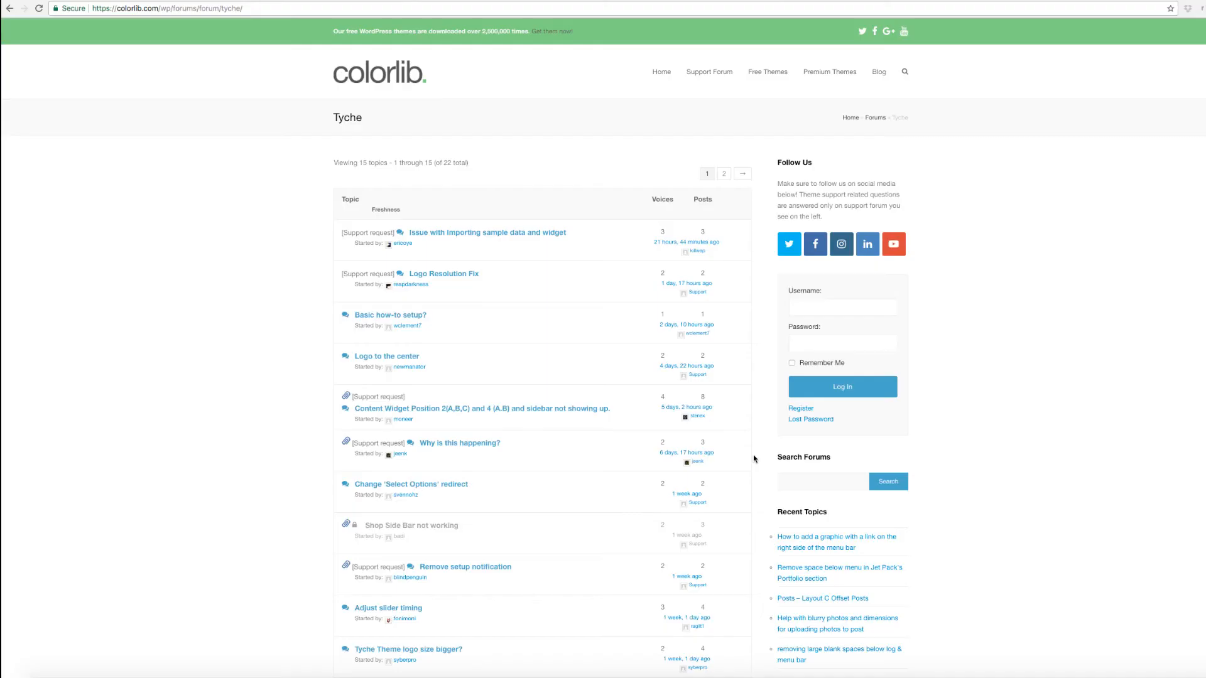
# Scroll down through the Tyche support forum topics and back to the top.
pyautogui.scroll(-3)
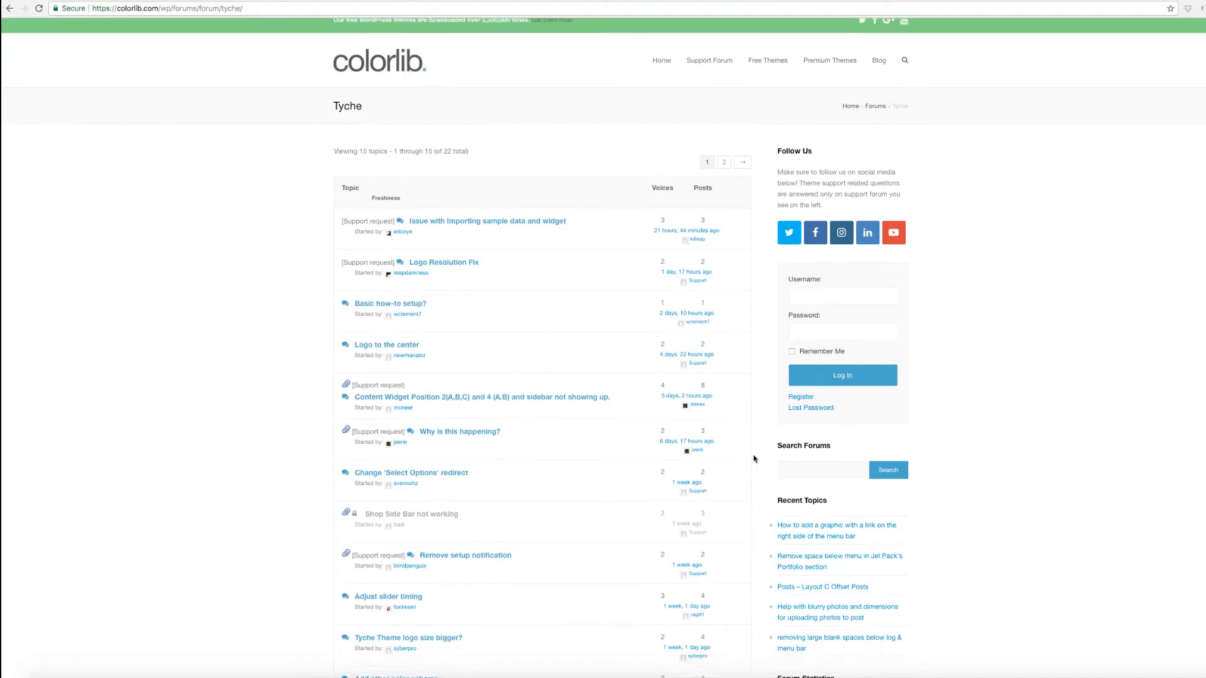
pyautogui.scroll(-3)
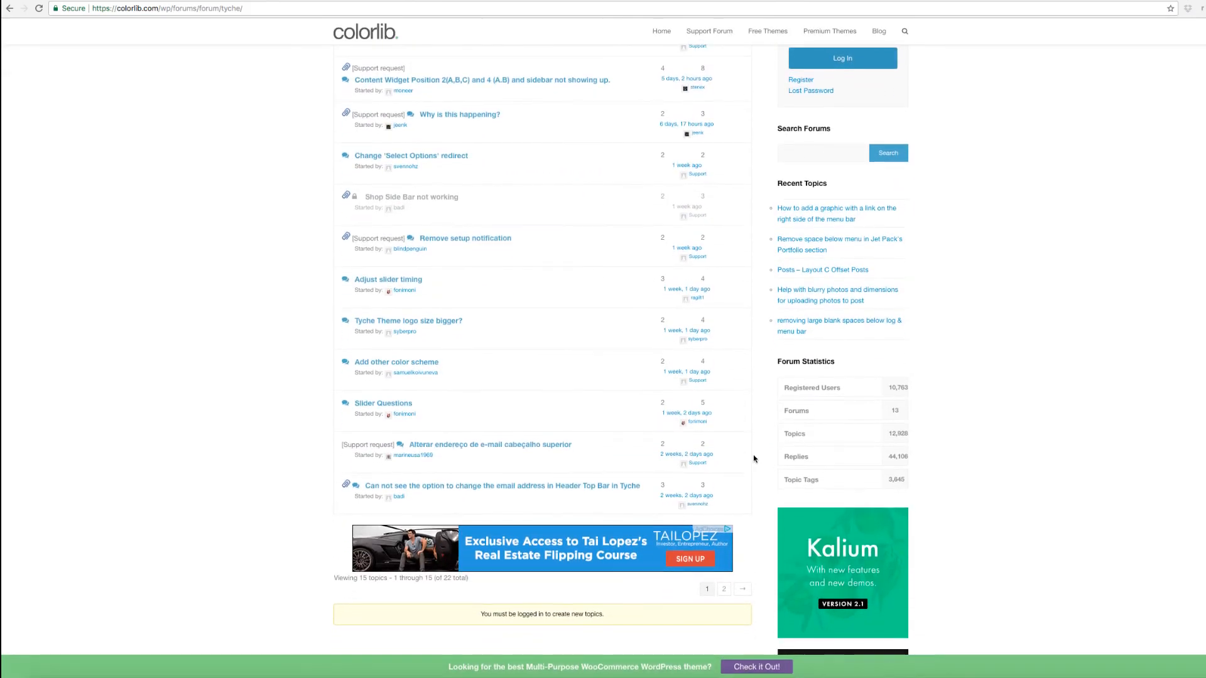
pyautogui.scroll(3)
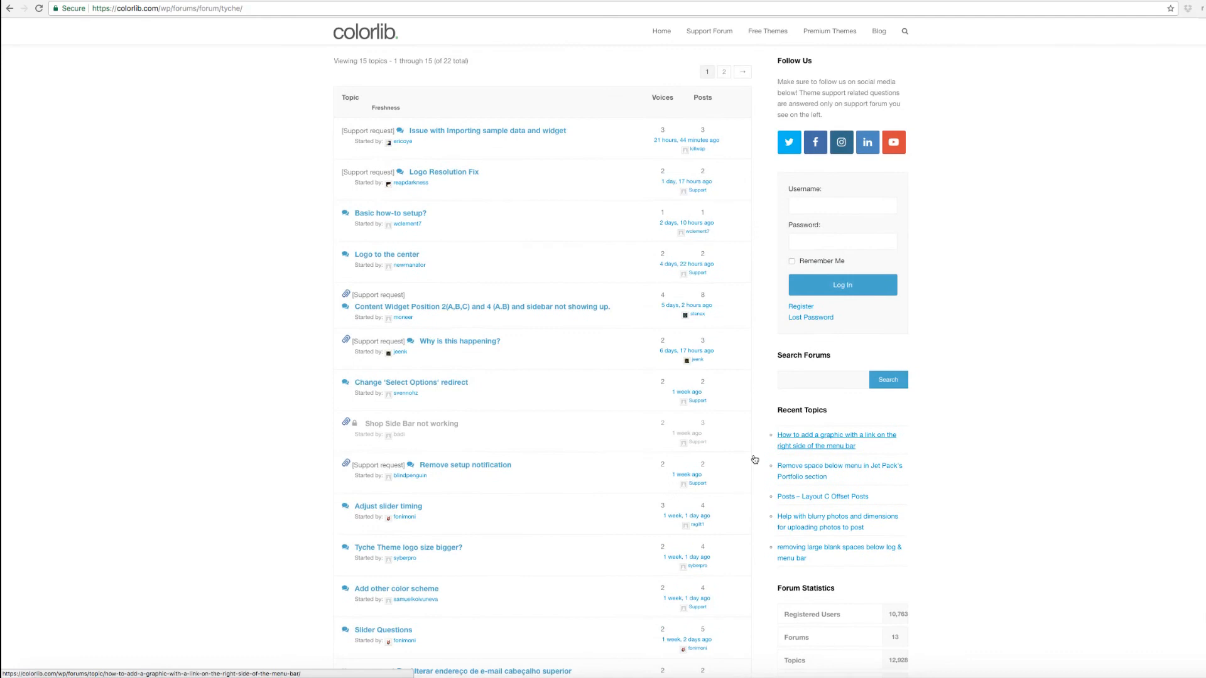
pyautogui.scroll(3)
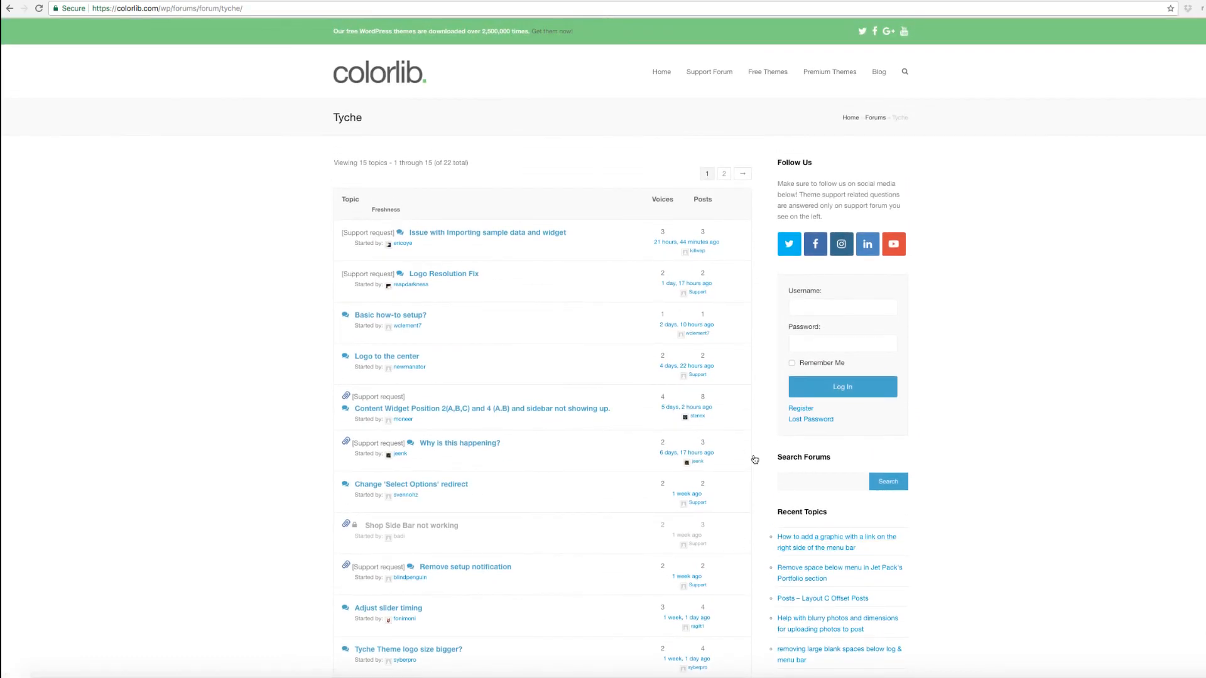